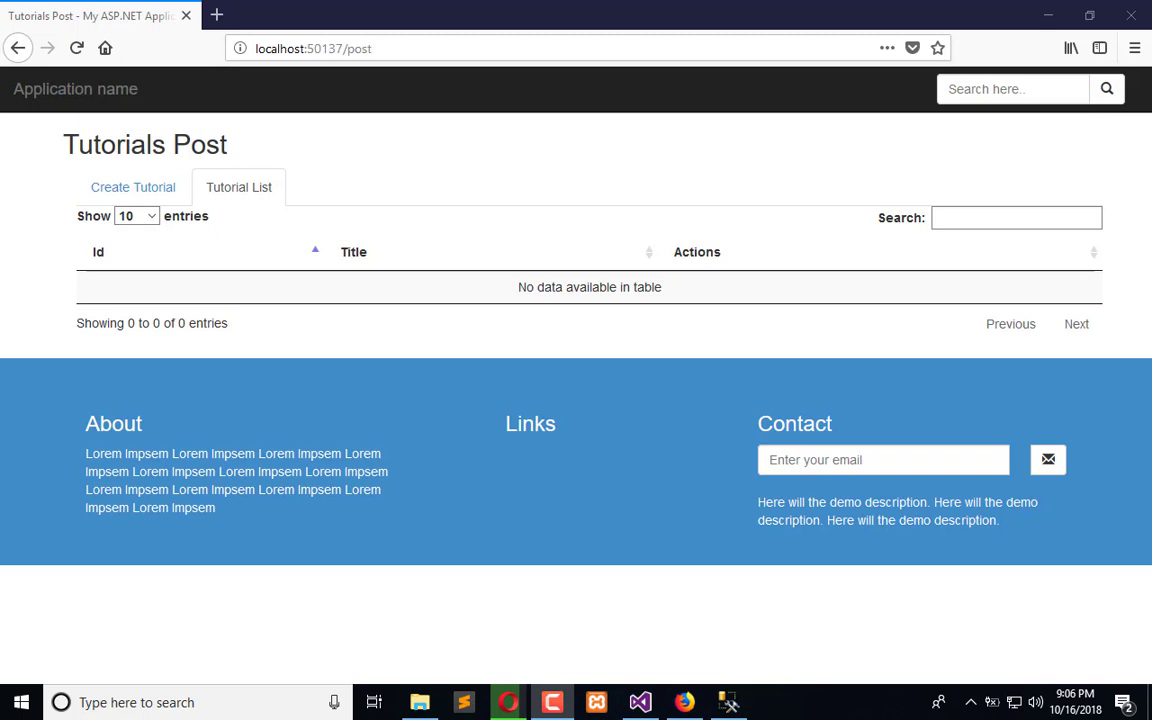
pyautogui.moveTo(532, 344)
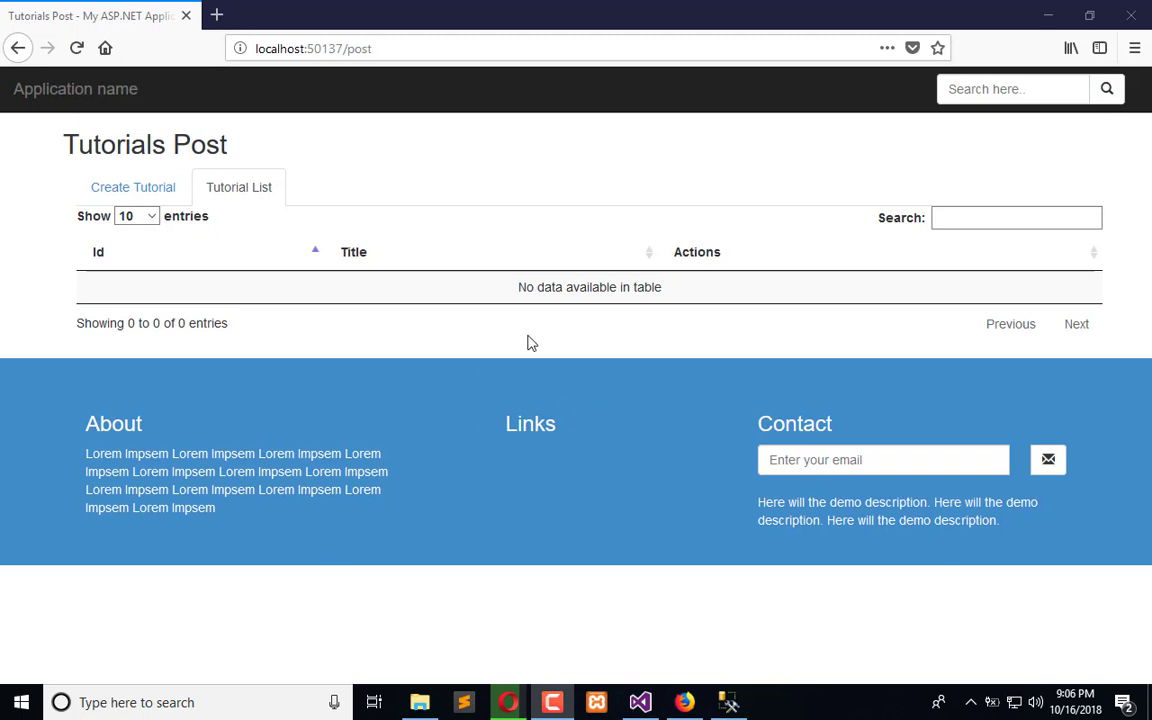
pyautogui.moveTo(736, 324)
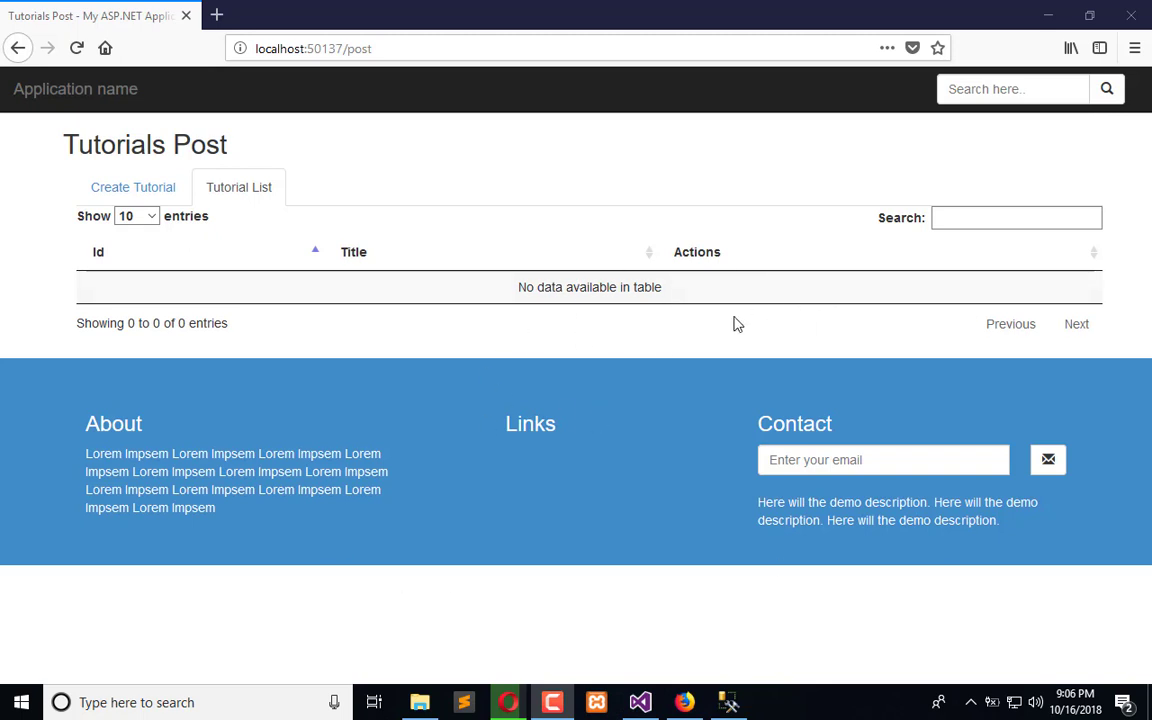
pyautogui.moveTo(686, 288)
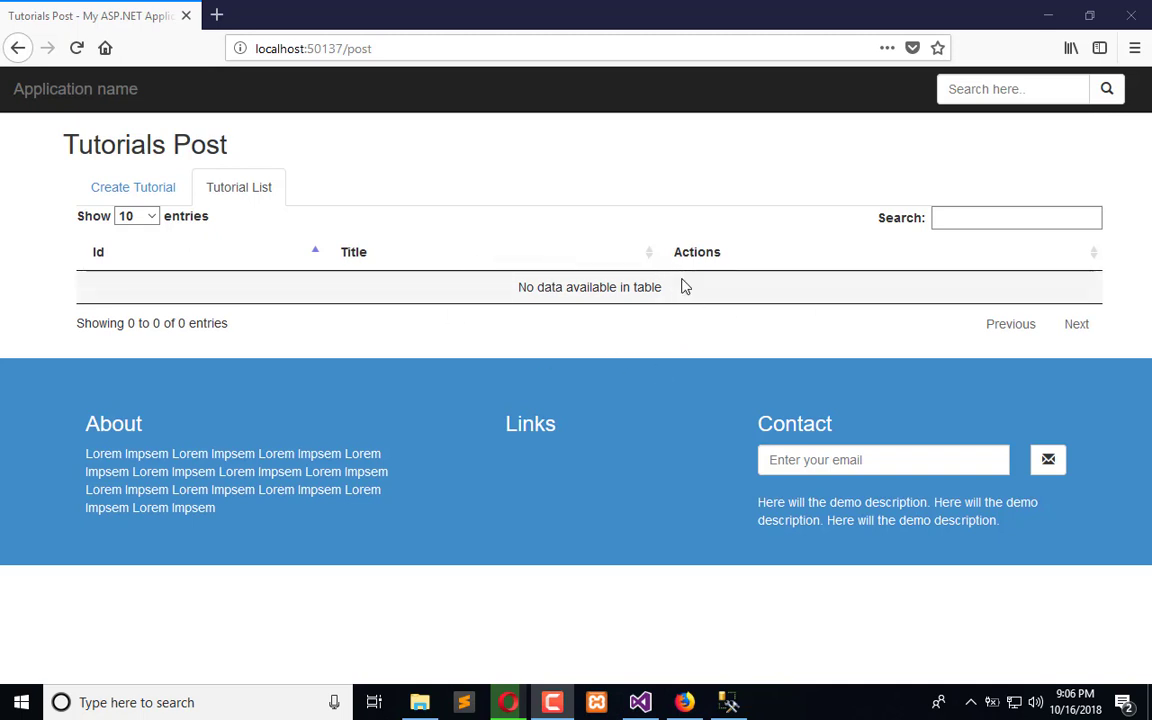
pyautogui.moveTo(600, 288)
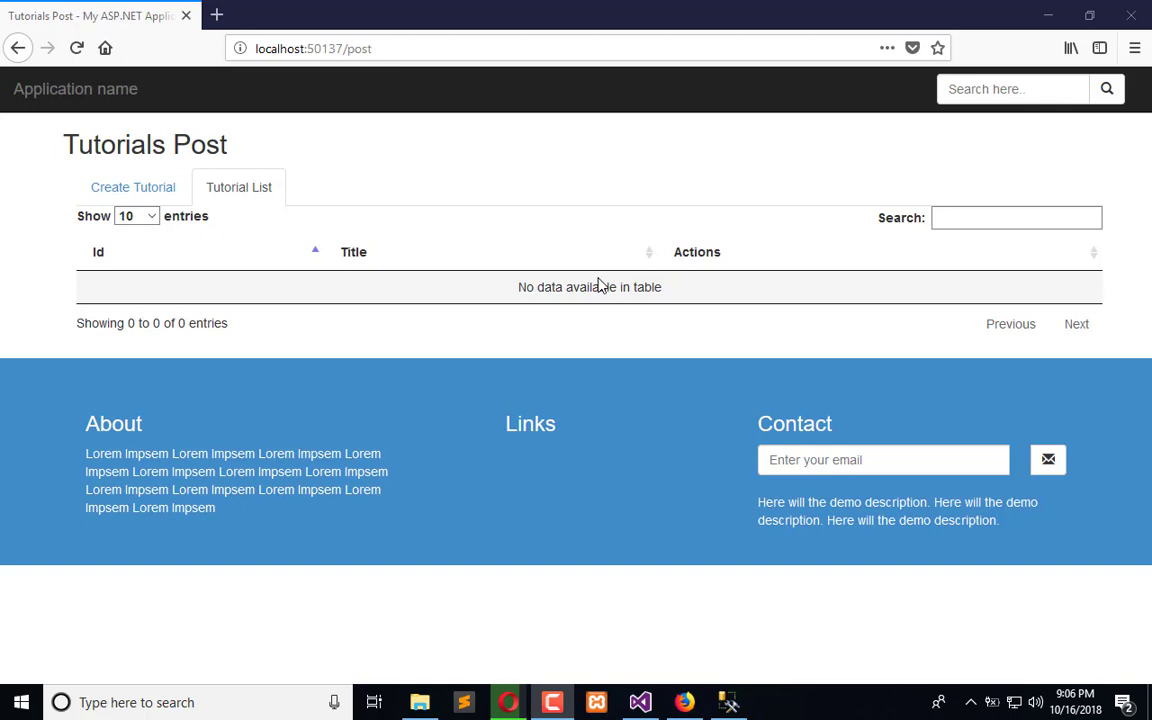
pyautogui.moveTo(576, 168)
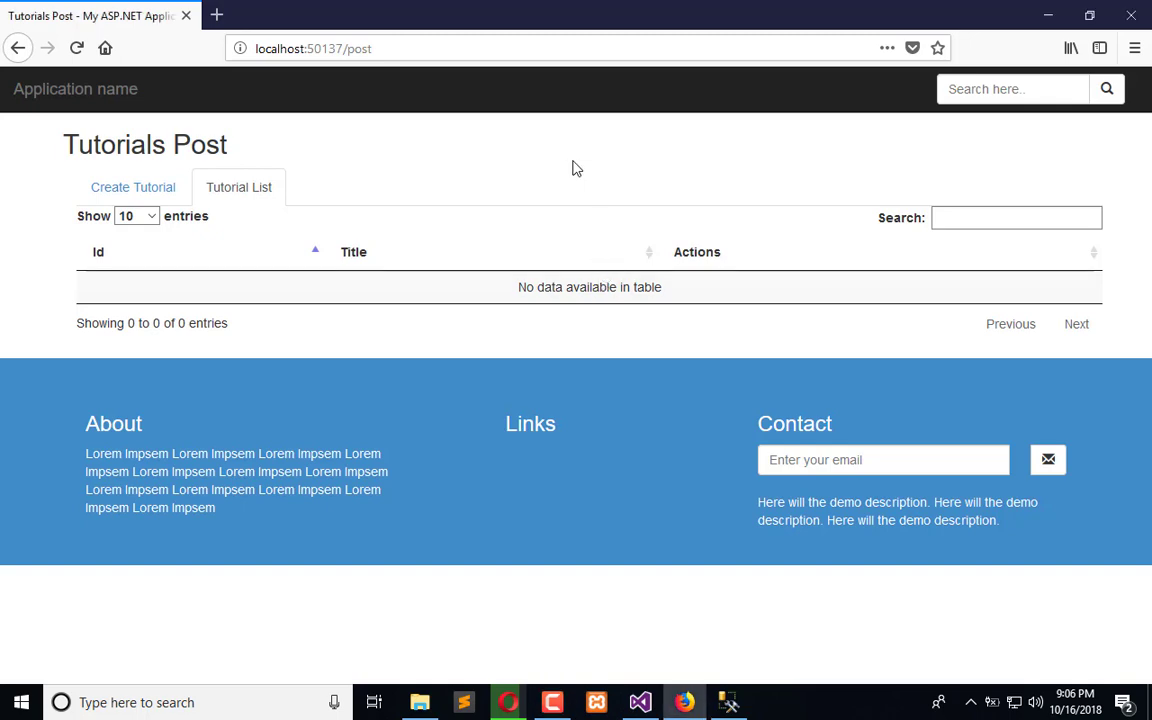
# Change the Post Index $.ajax GET url from port 50136 to 50137 and save the view.
pyautogui.press('F12')
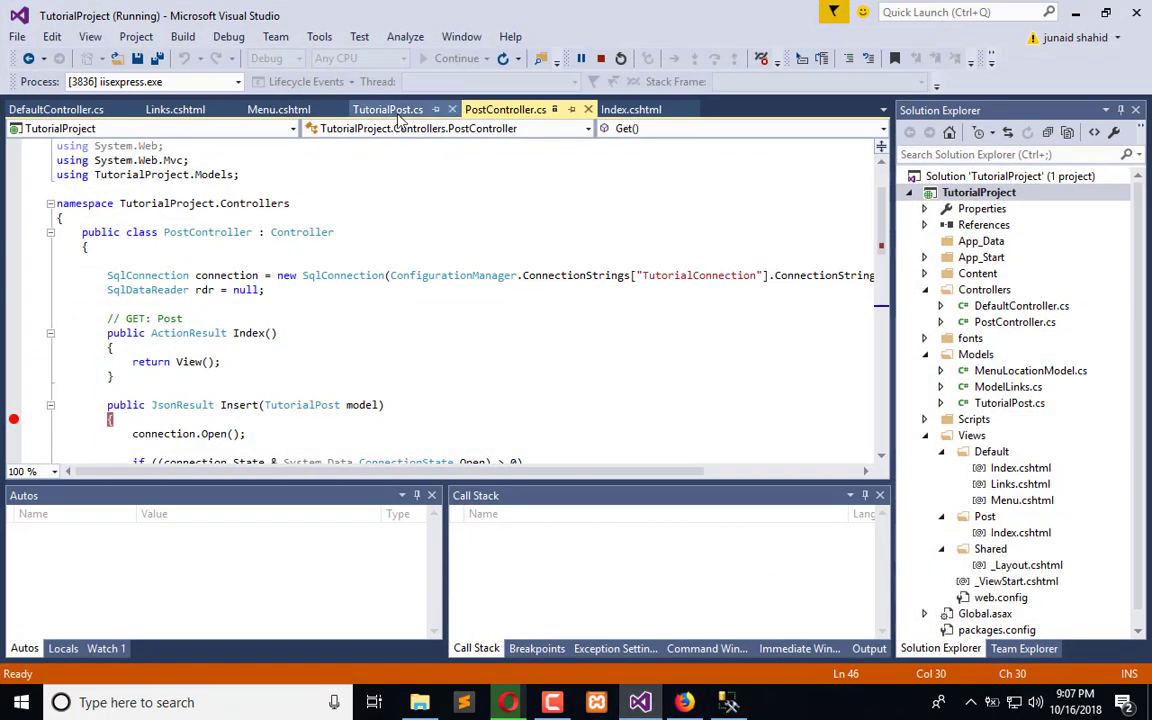
pyautogui.click(656, 108)
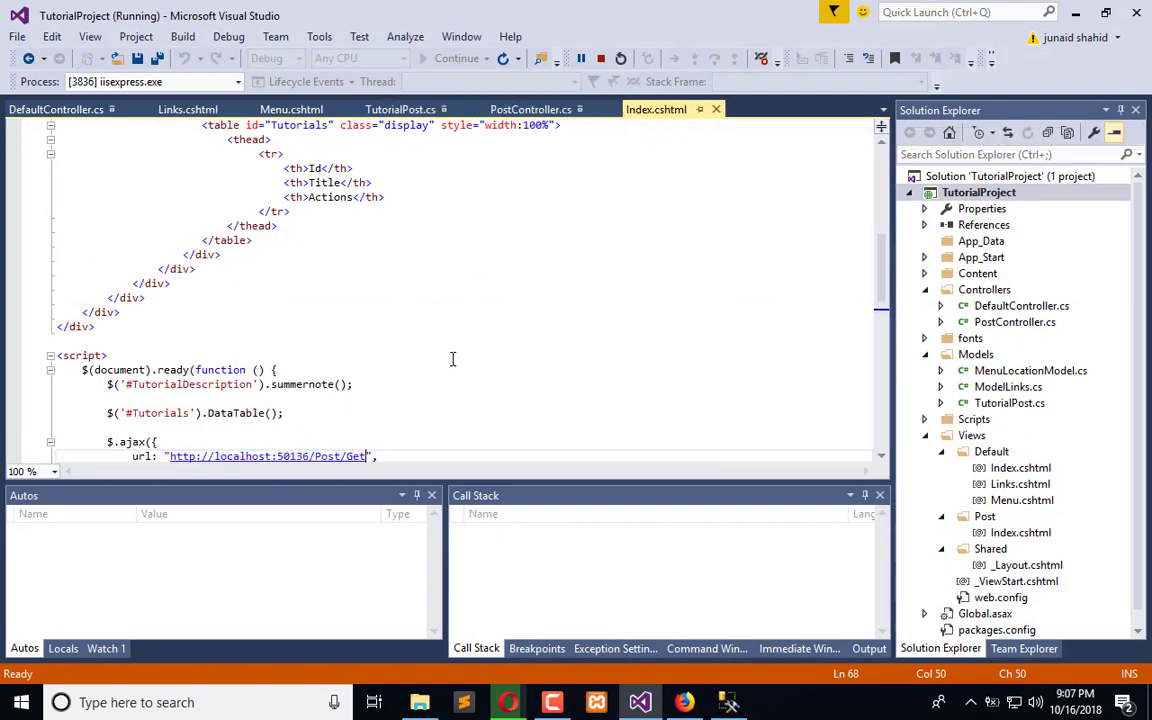
pyautogui.scroll(-3)
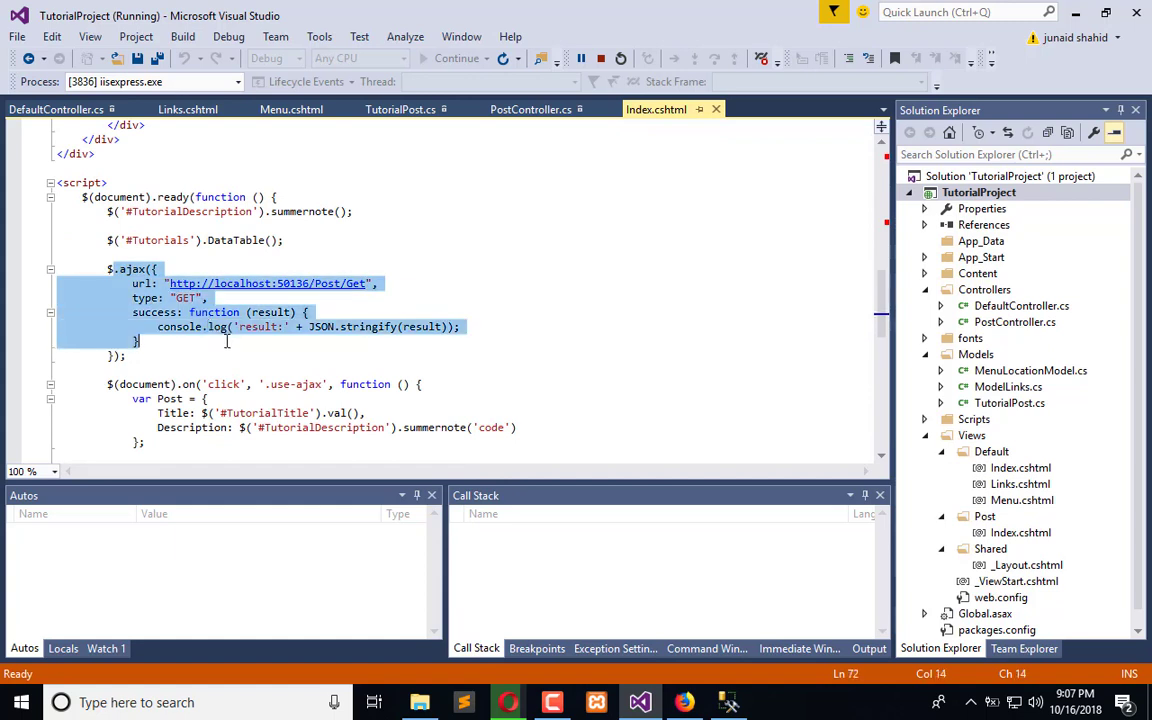
pyautogui.click(308, 284)
pyautogui.write('7')
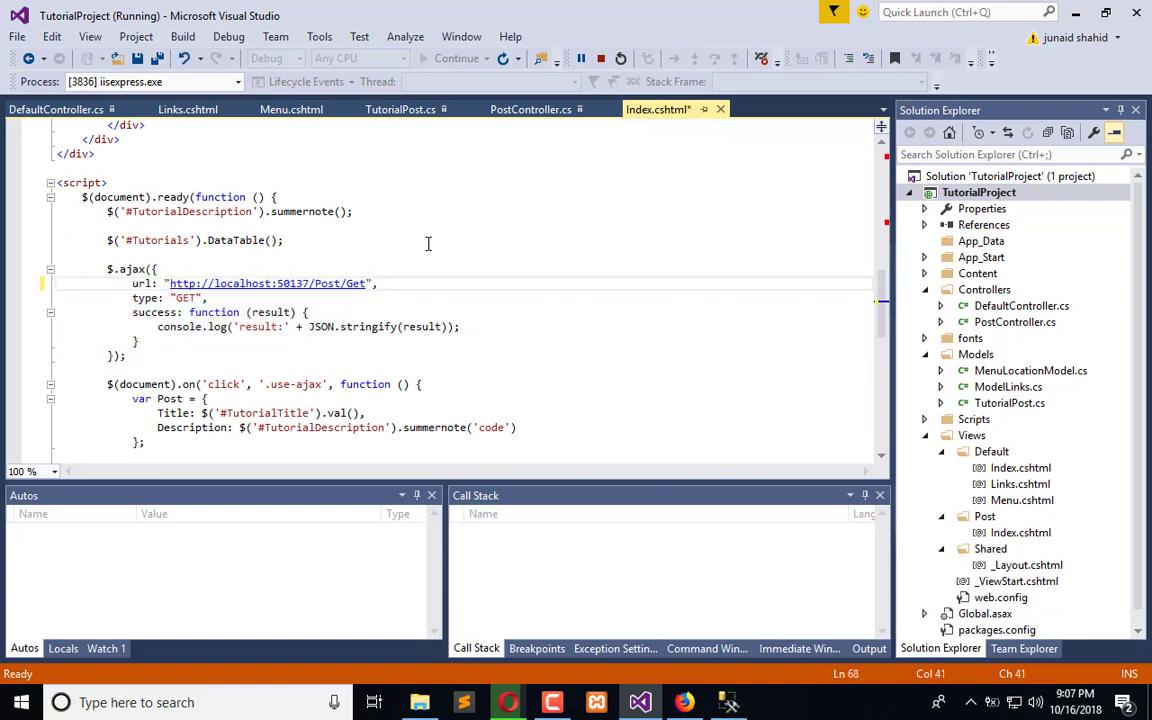
pyautogui.press('ctrl+s')
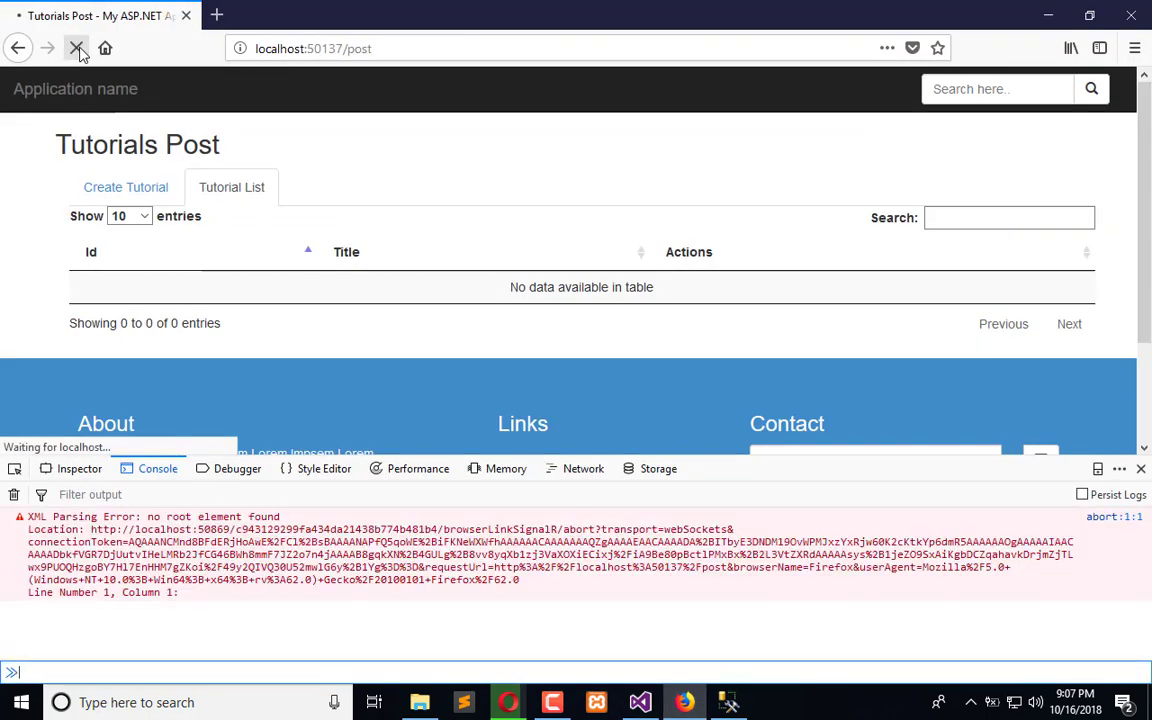
# Reload Tutorials Post so the console logs the fetched records as JSON, then show the Tutorial List.
pyautogui.click(76, 48)
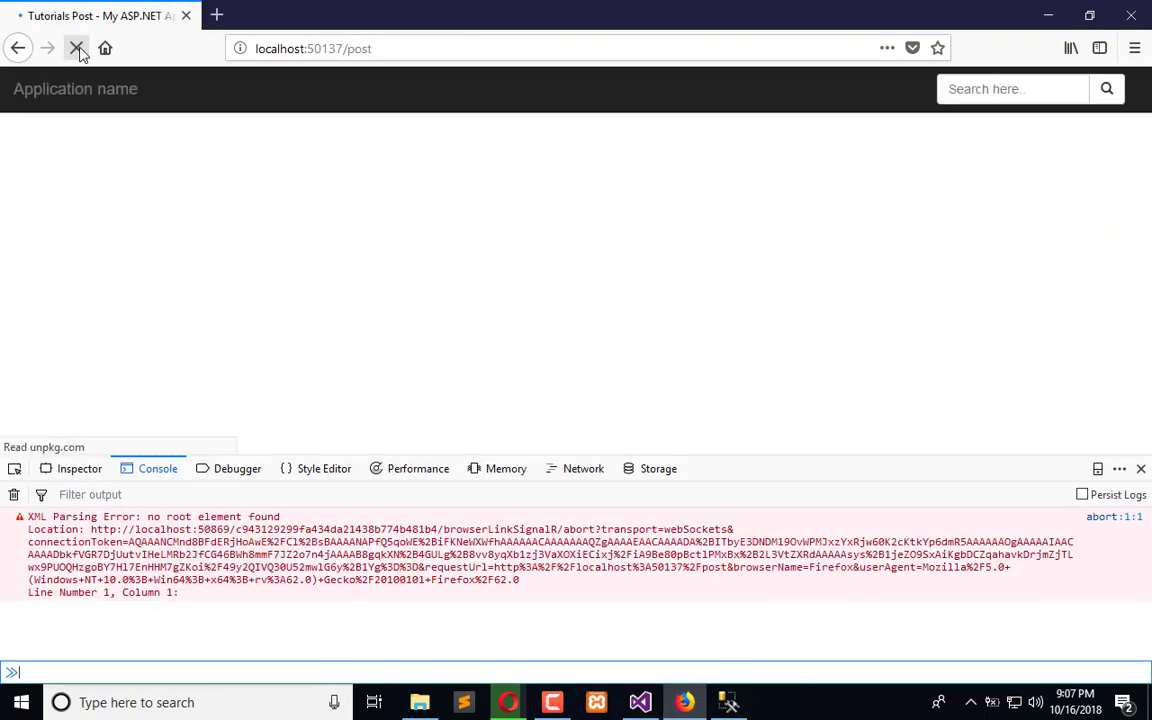
pyautogui.click(76, 48)
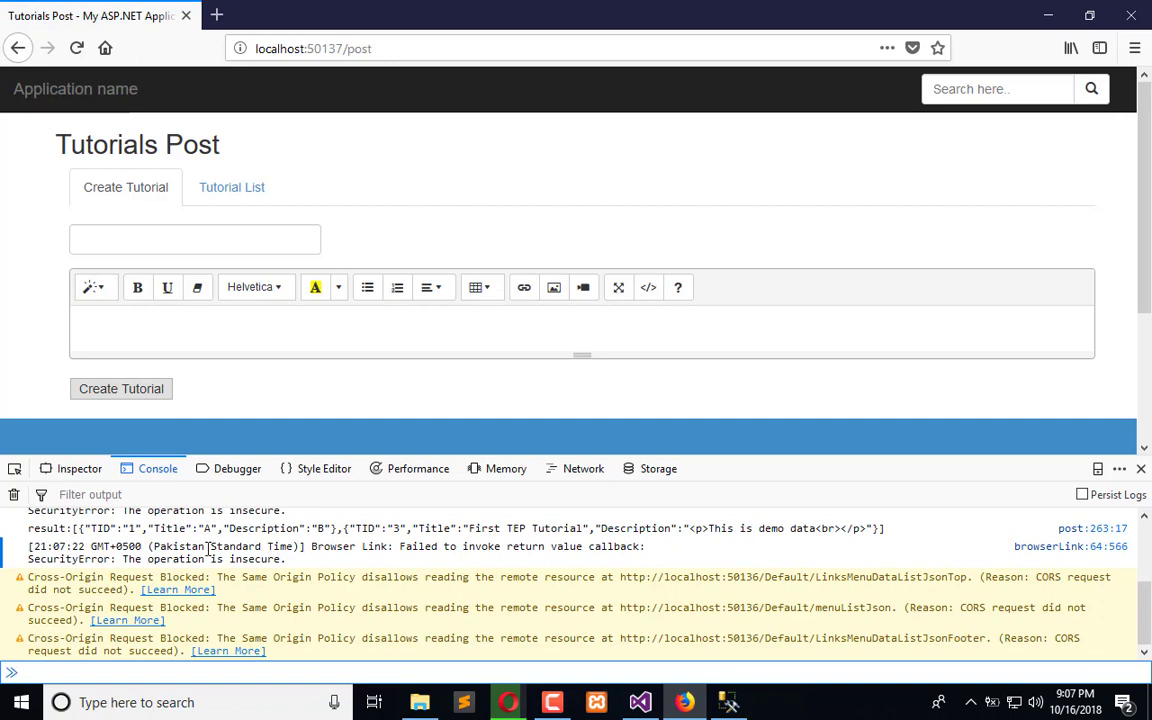
pyautogui.moveTo(244, 212)
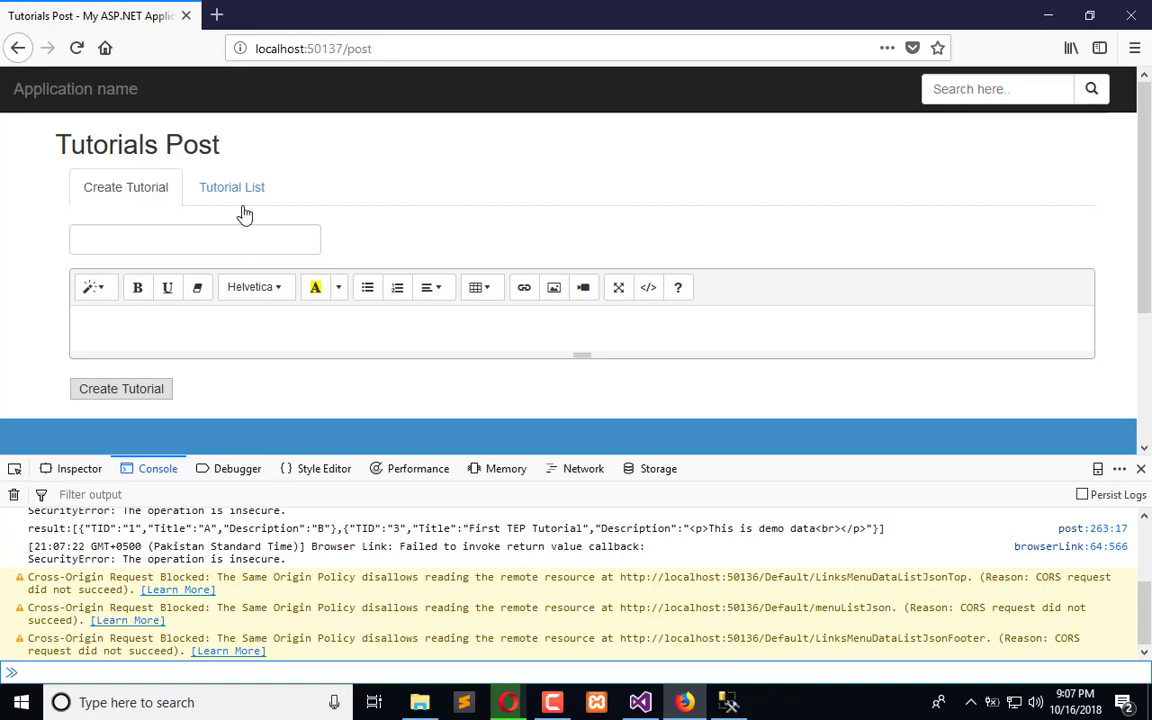
pyautogui.click(232, 188)
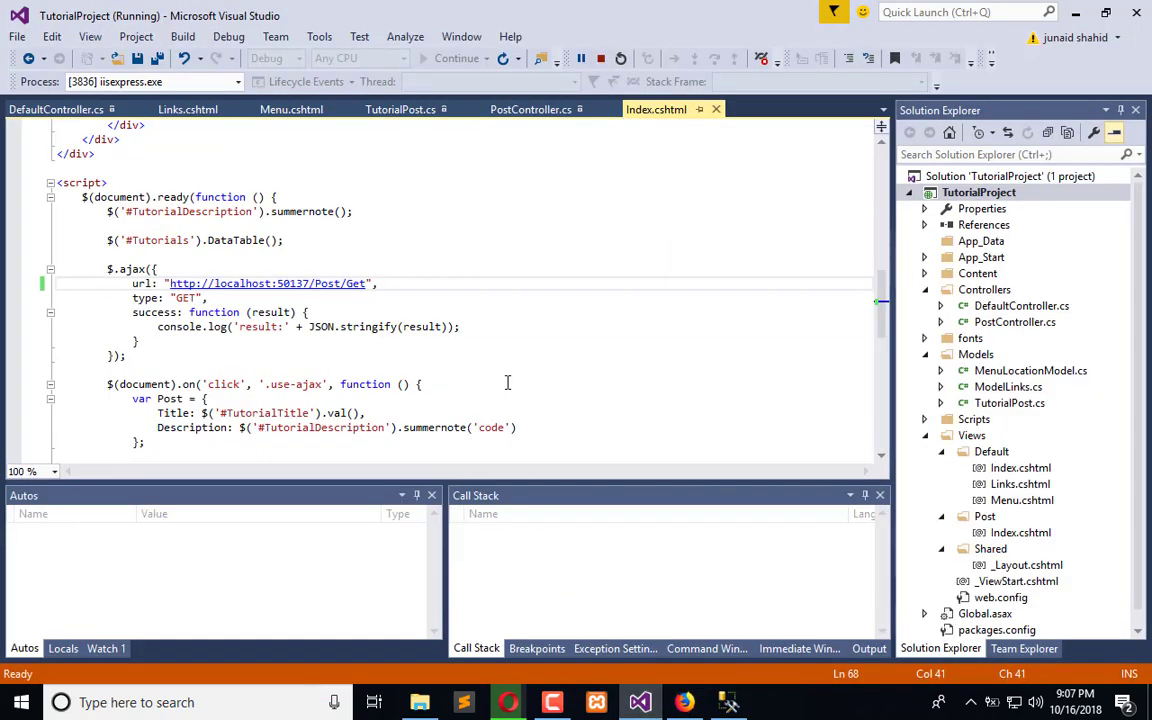
# Cut the $('#Tutorials').DataTable() line and place it below console.log inside the success callback.
pyautogui.scroll(-3)
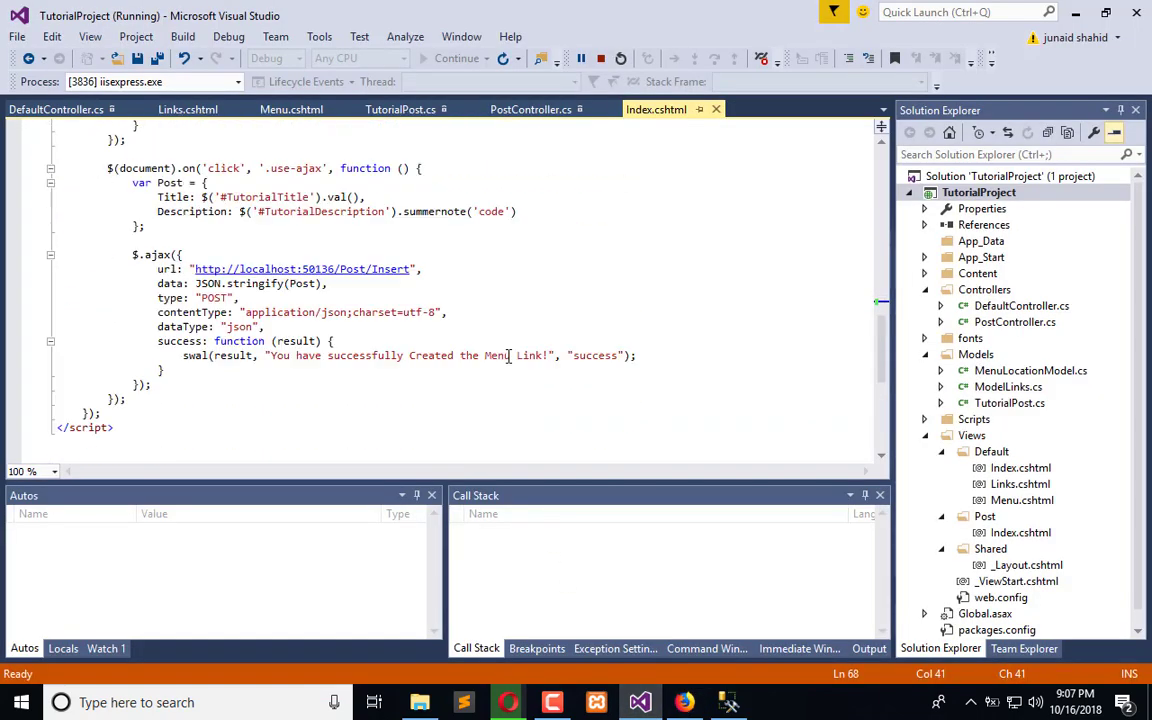
pyautogui.scroll(3)
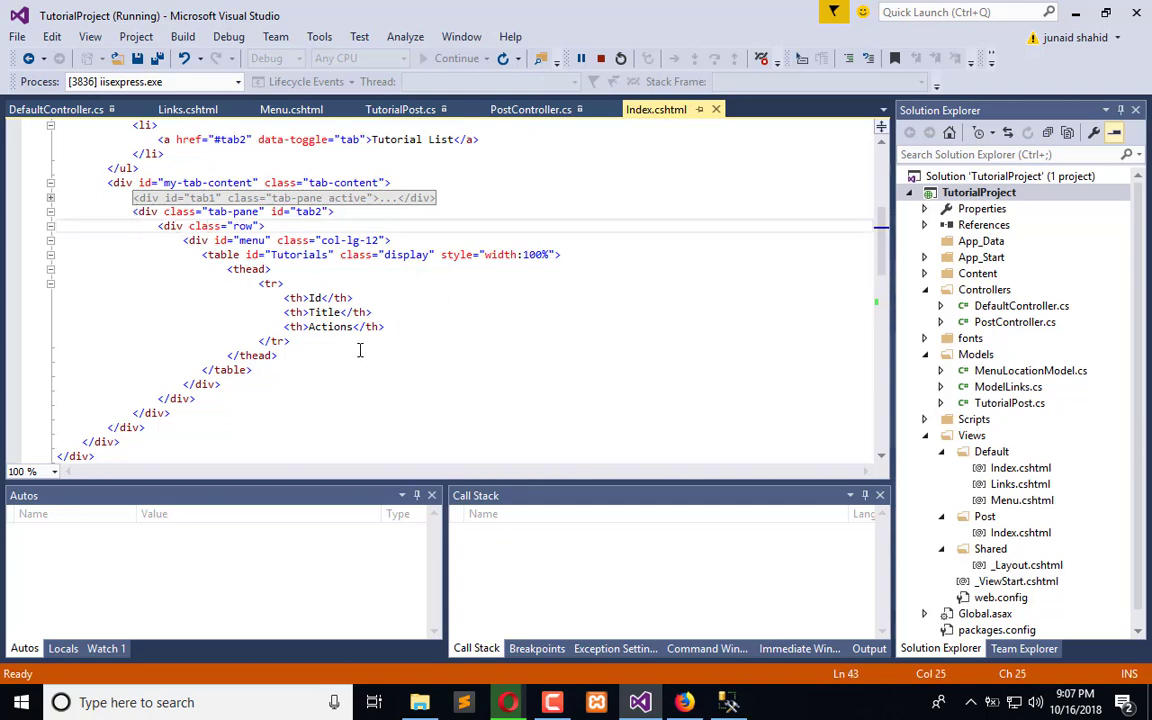
pyautogui.scroll(-3)
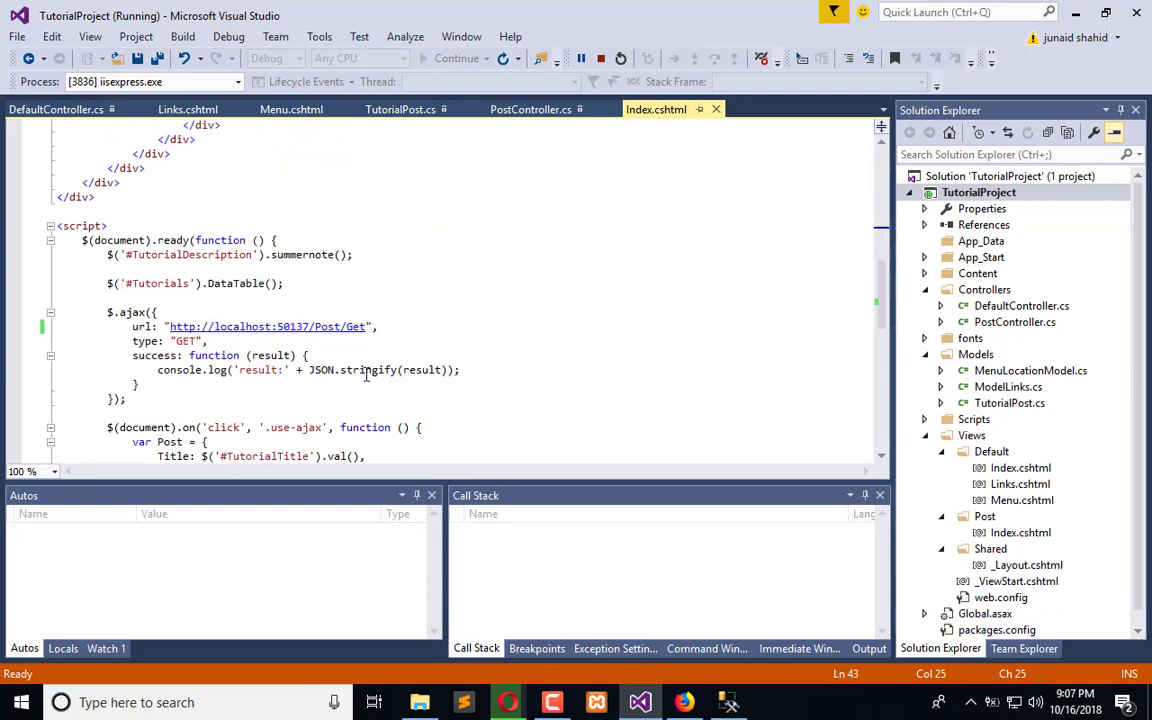
pyautogui.tripleClick(196, 284)
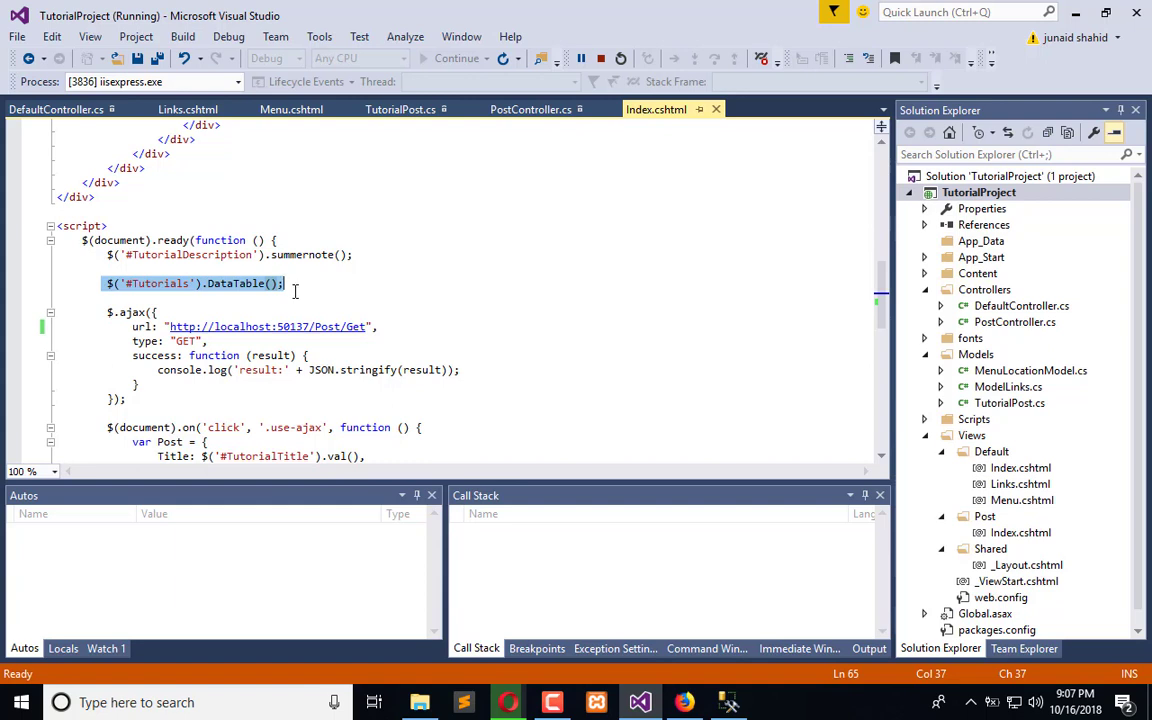
pyautogui.press('Delete')
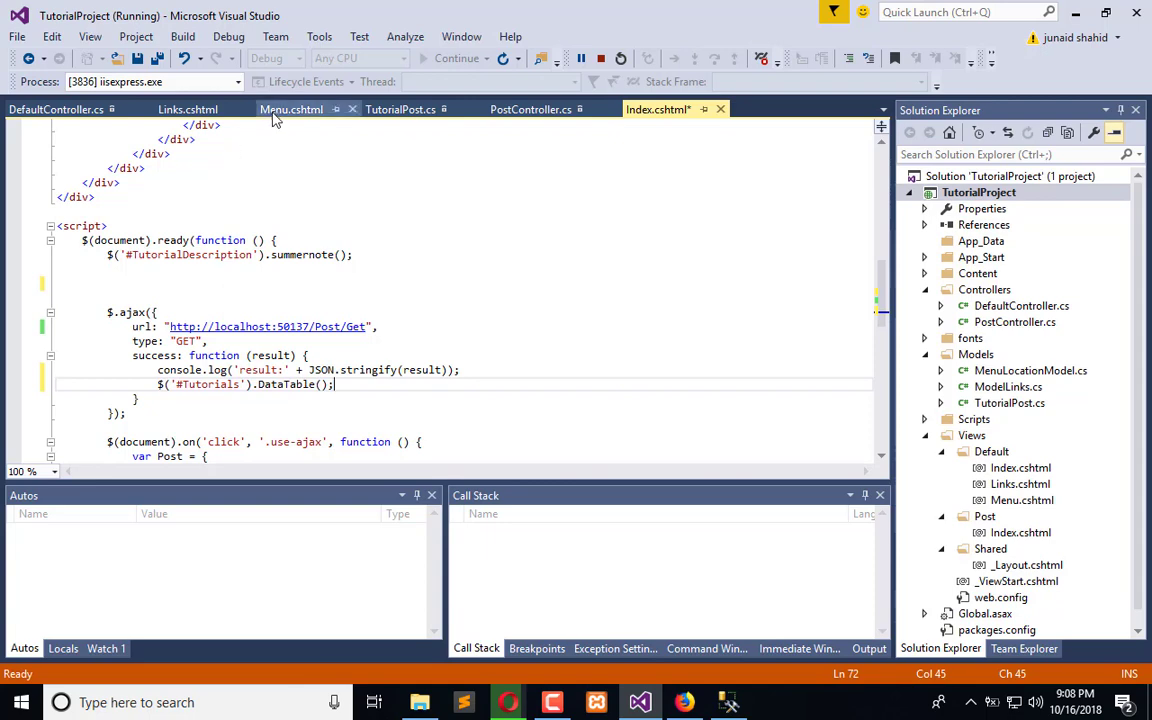
# Find the "$.each" options loop in the Links view and bring it into Post/Index.cshtml's success callback.
pyautogui.click(292, 108)
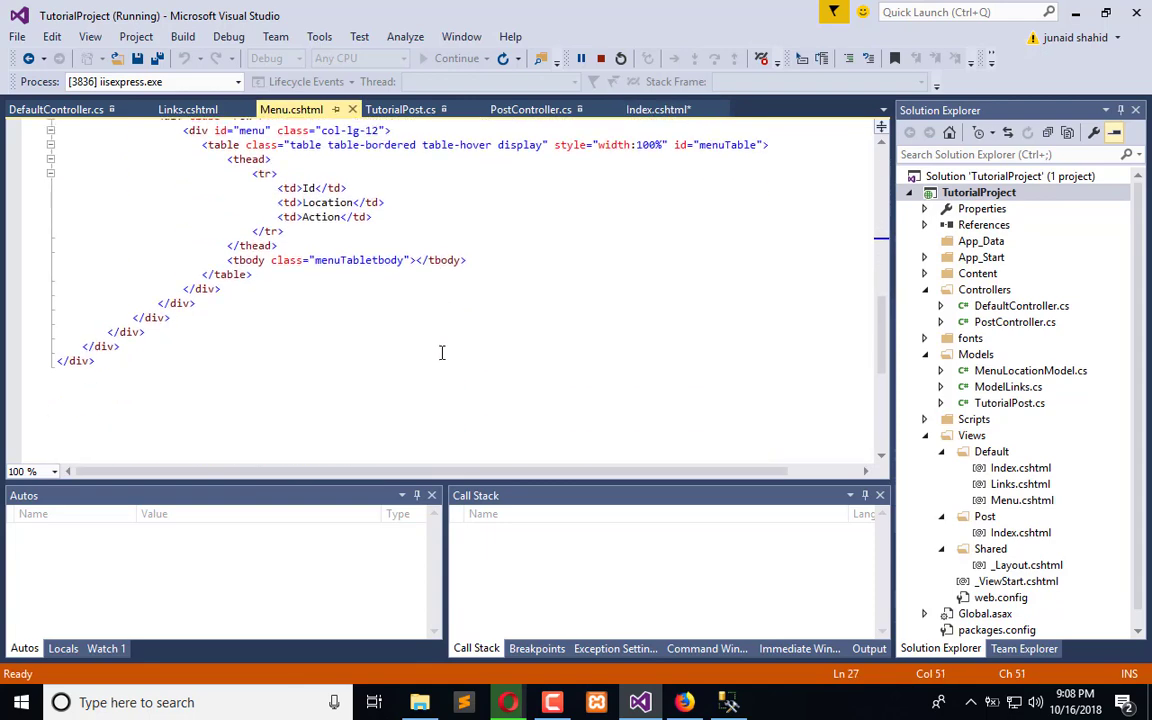
pyautogui.scroll(3)
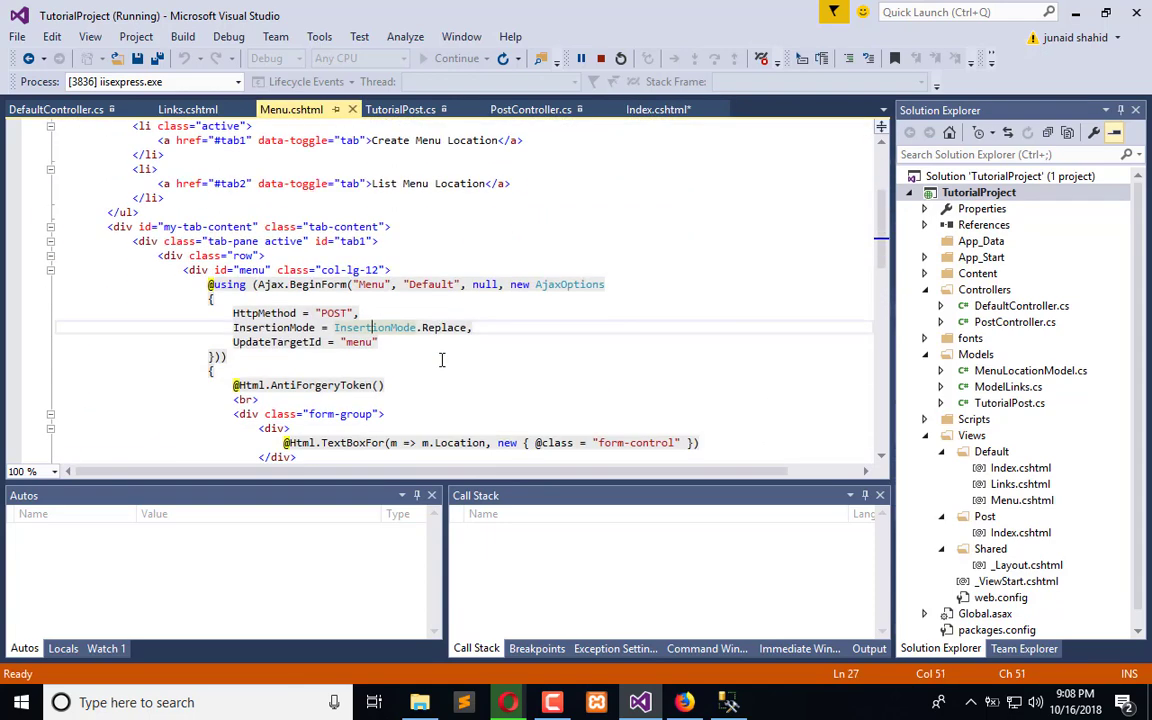
pyautogui.scroll(3)
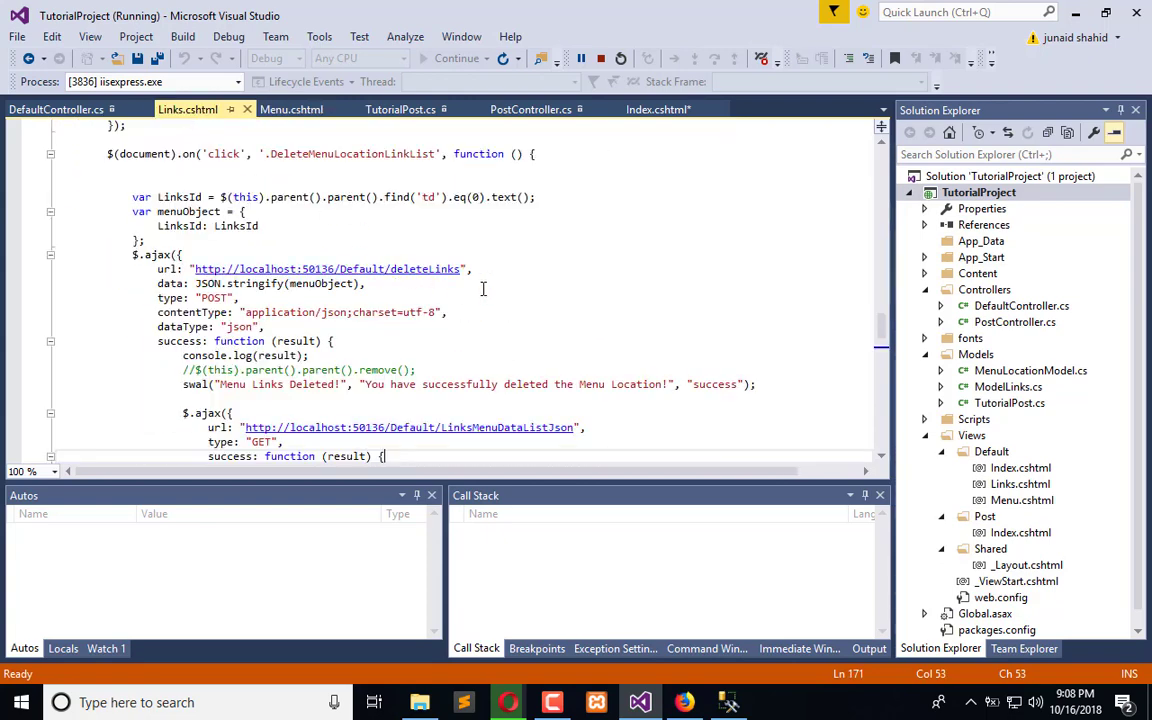
pyautogui.scroll(-3)
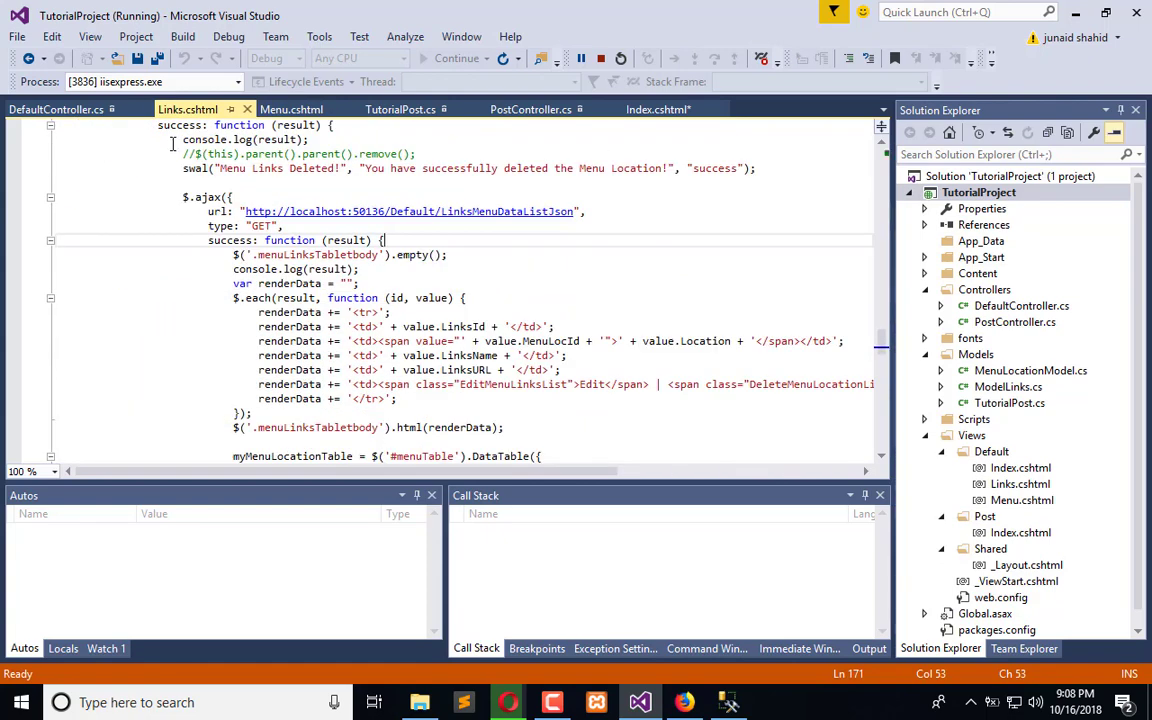
pyautogui.scroll(-3)
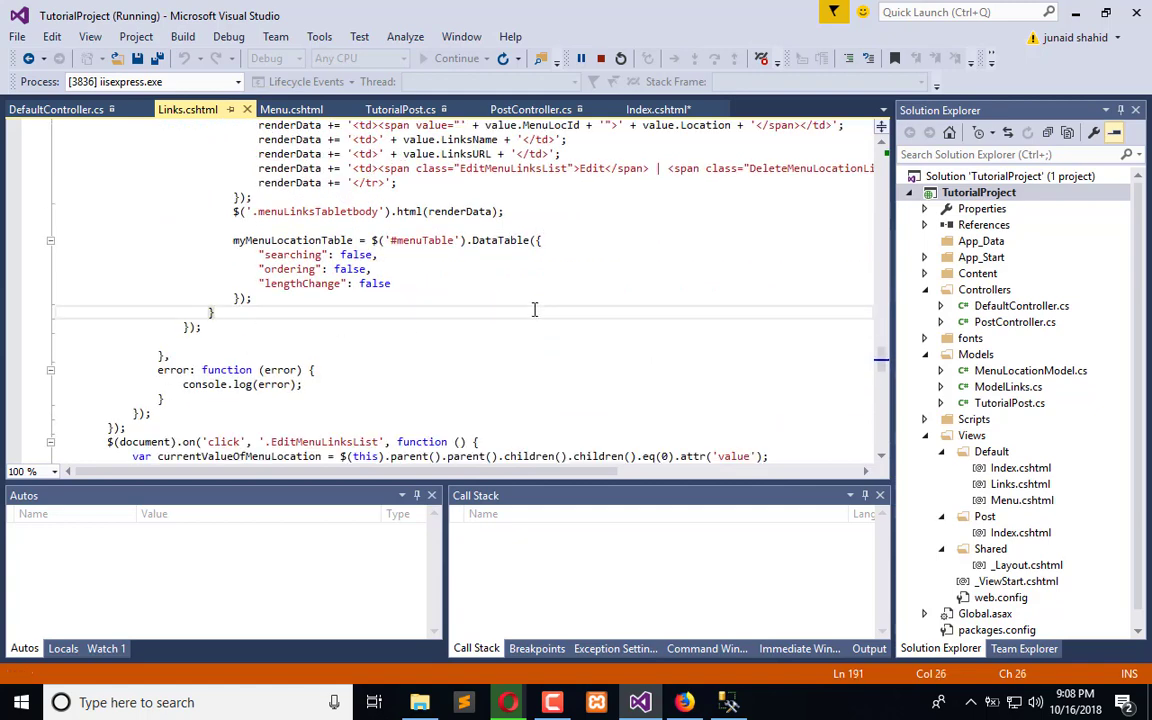
pyautogui.press('ctrl+f')
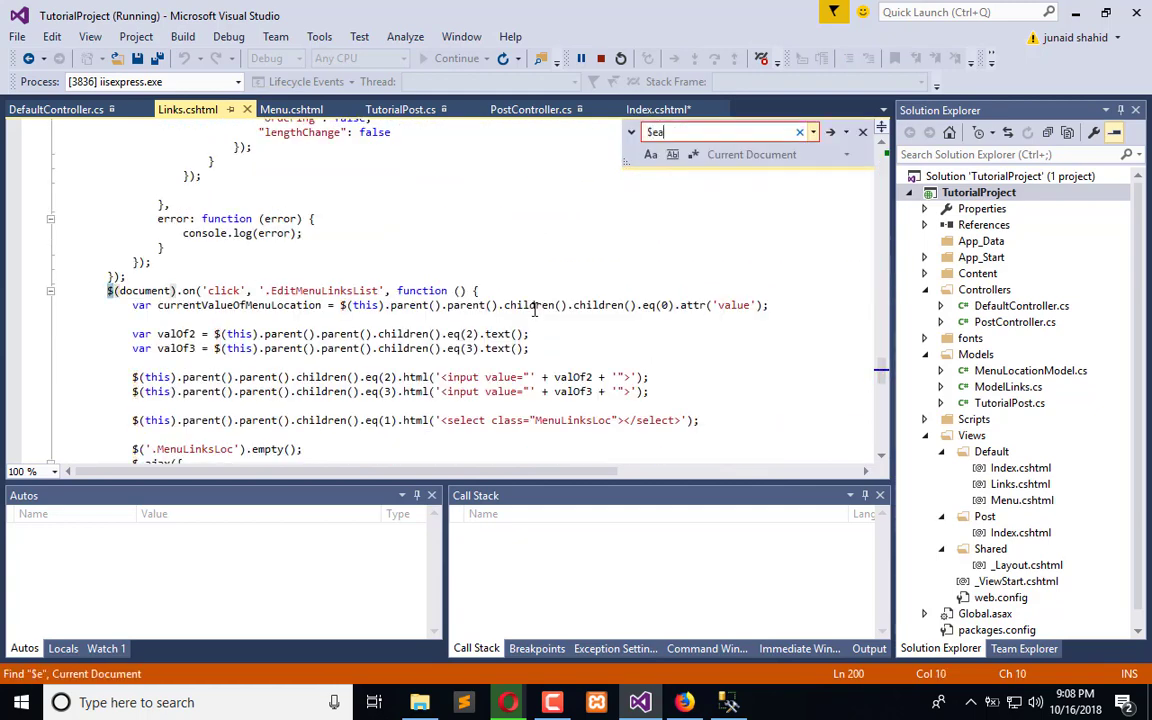
pyautogui.write('$.eac')
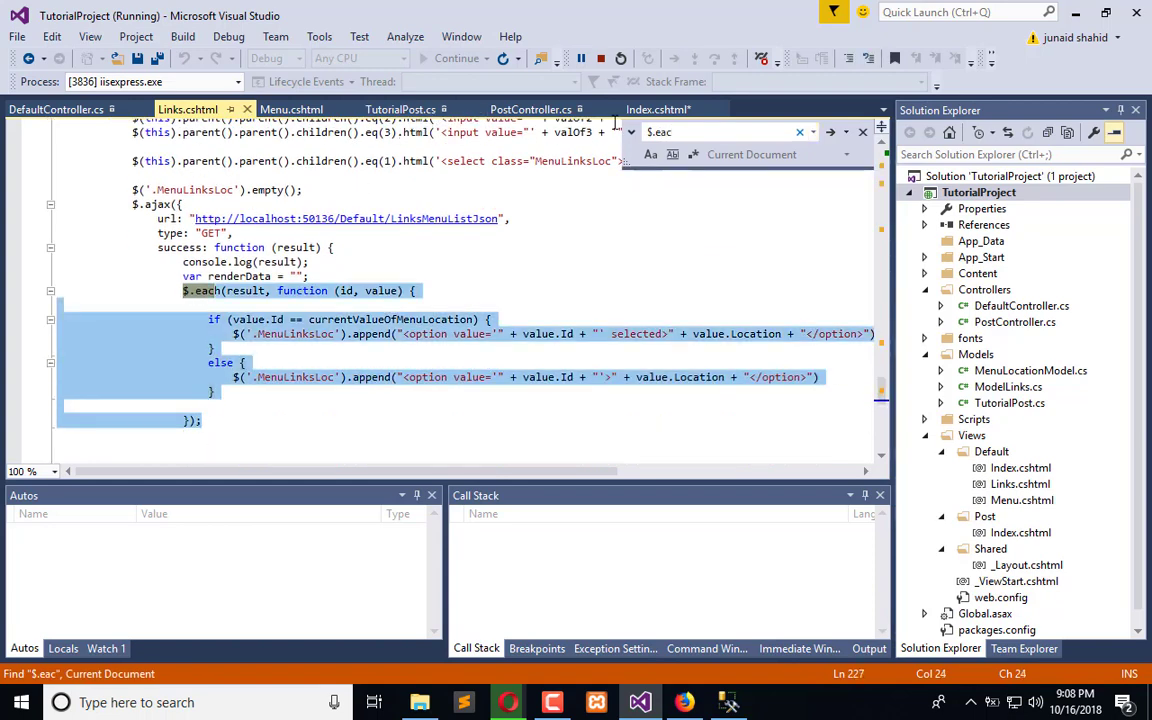
pyautogui.click(658, 108)
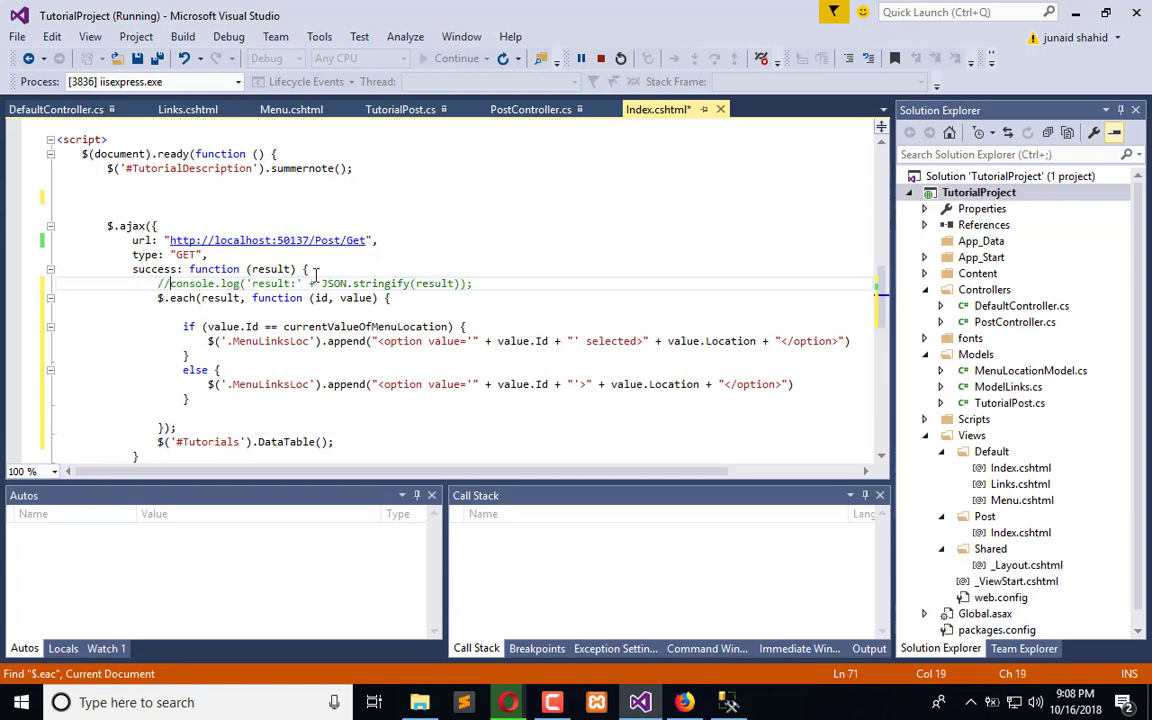
pyautogui.moveTo(184, 330)
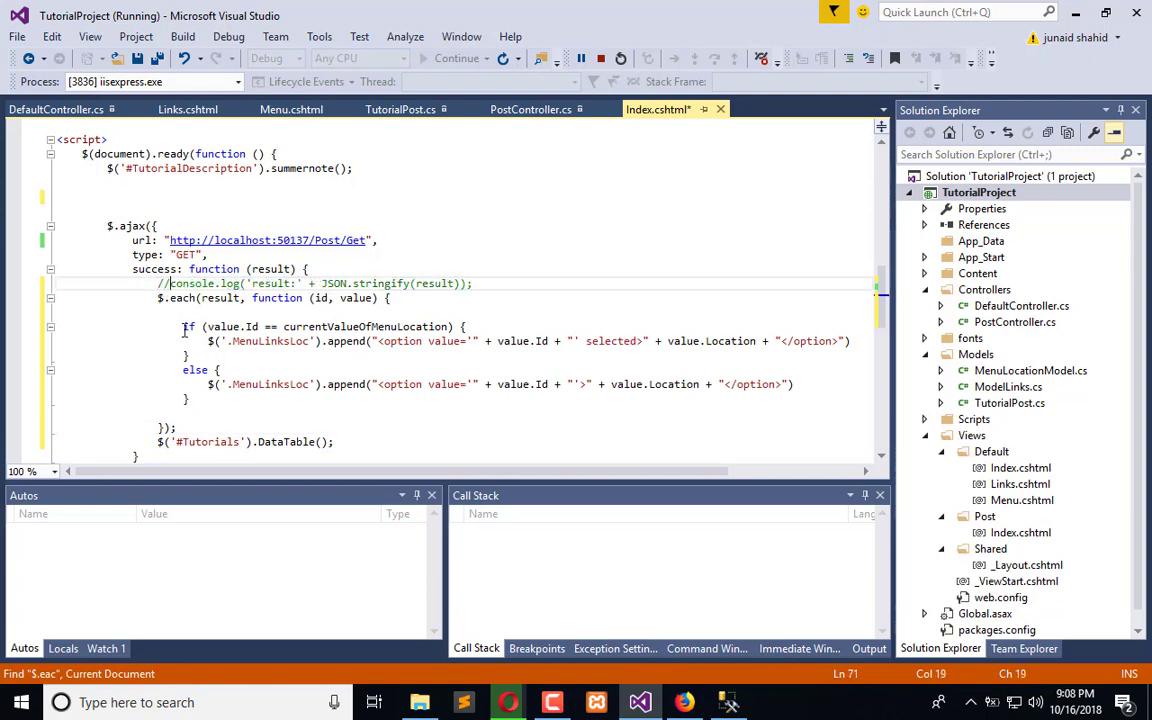
# Add an empty <tbody></tbody> after </thead> in the Tutorials table.
pyautogui.scroll(3)
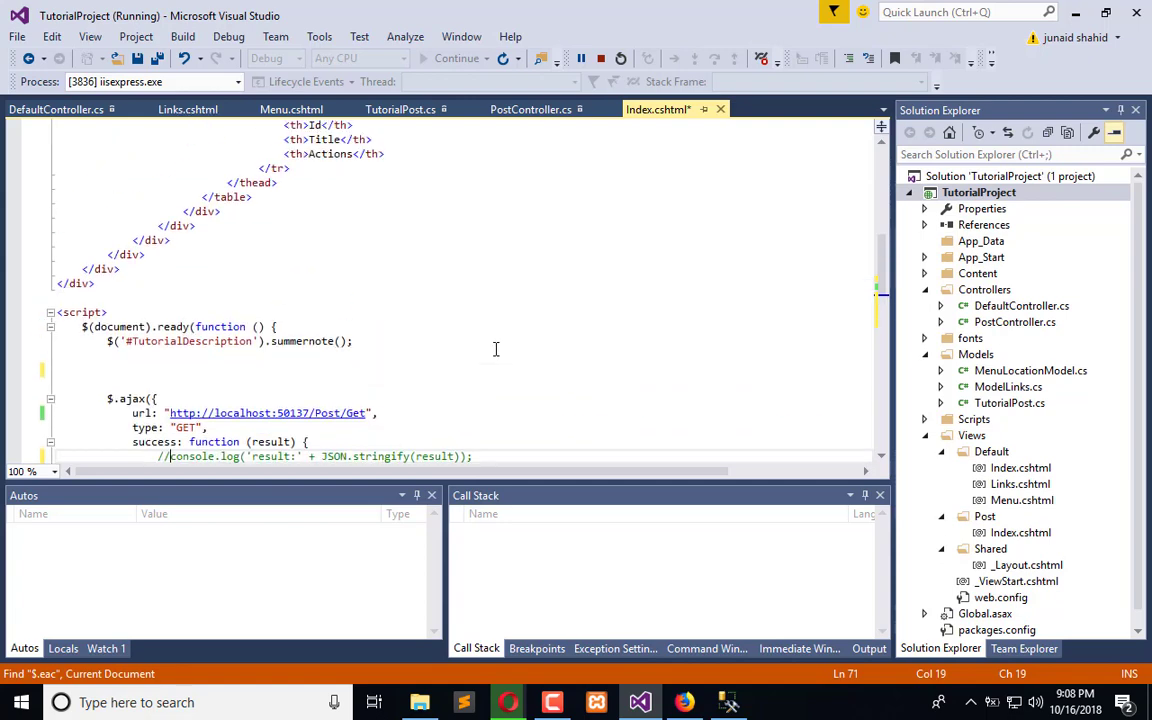
pyautogui.scroll(3)
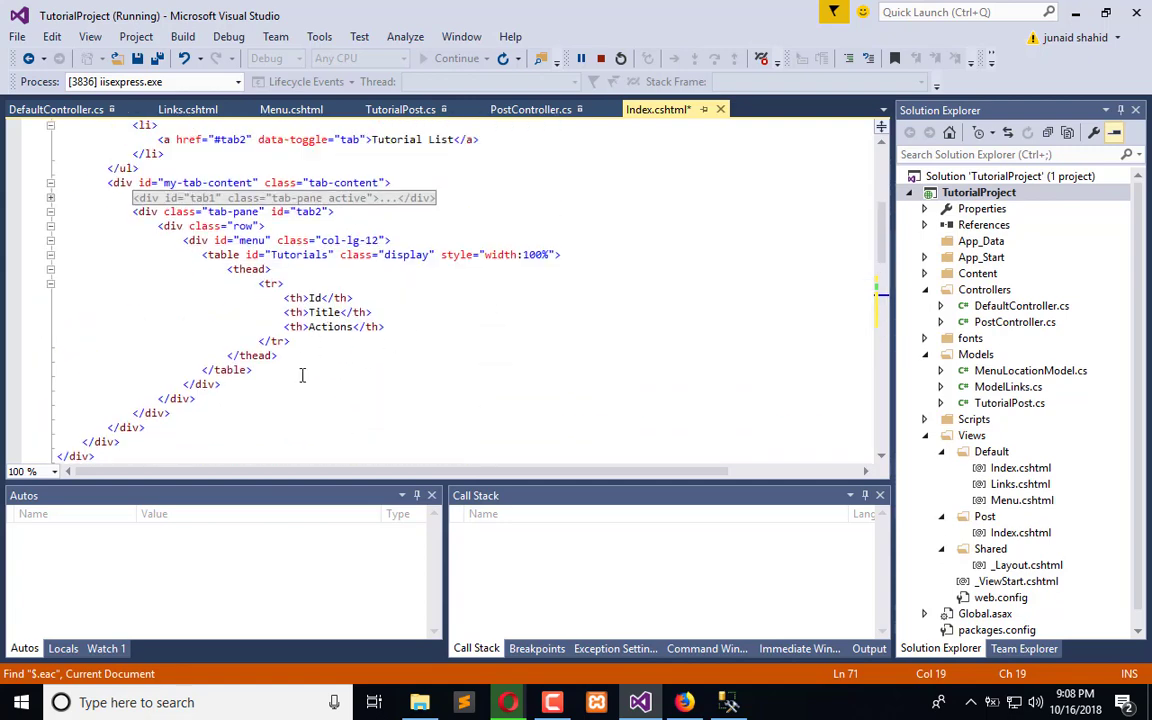
pyautogui.moveTo(312, 298)
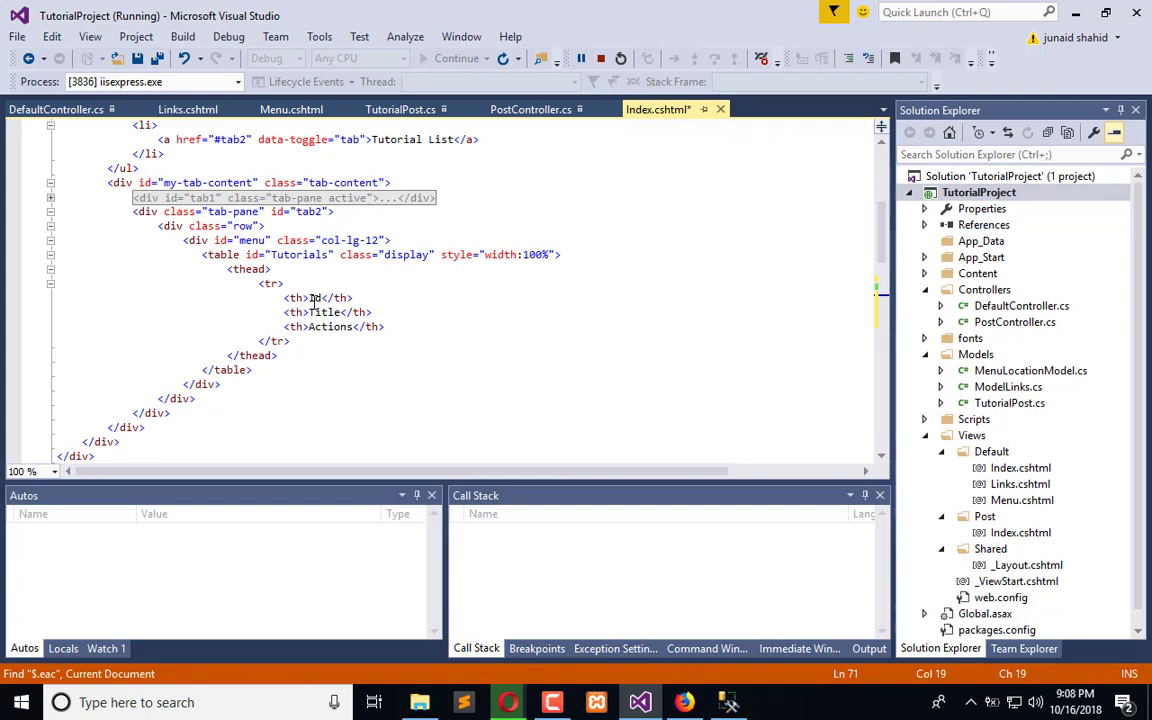
pyautogui.click(328, 326)
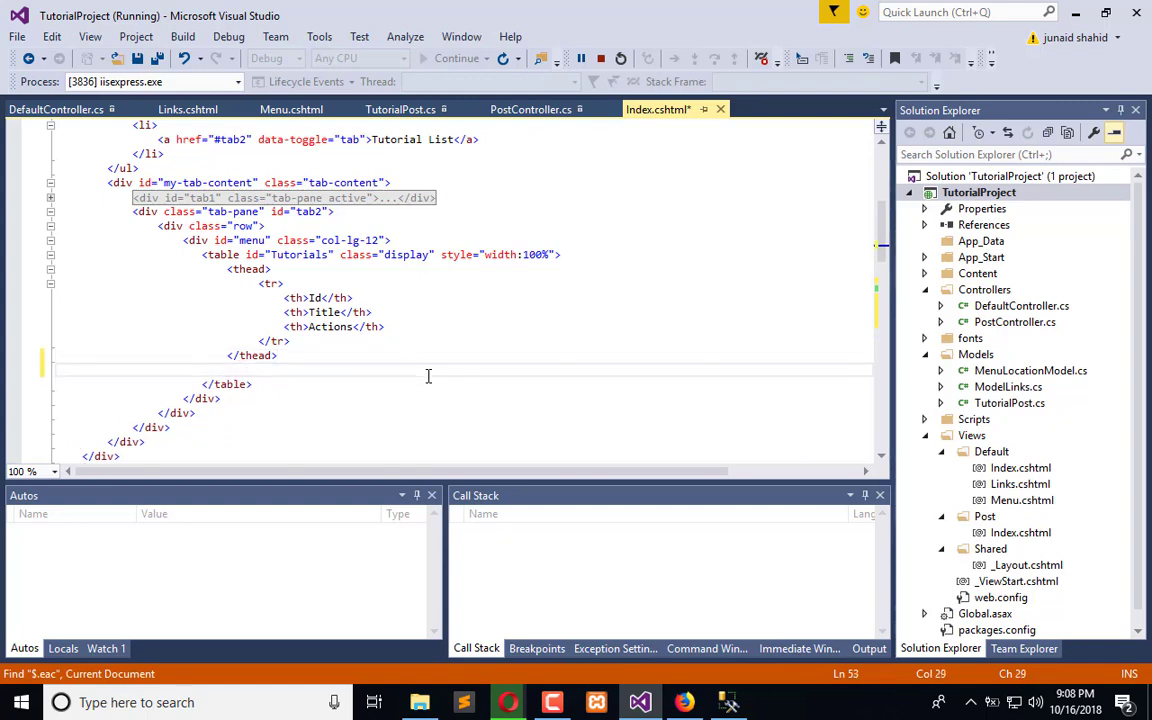
pyautogui.write('<tbody>')
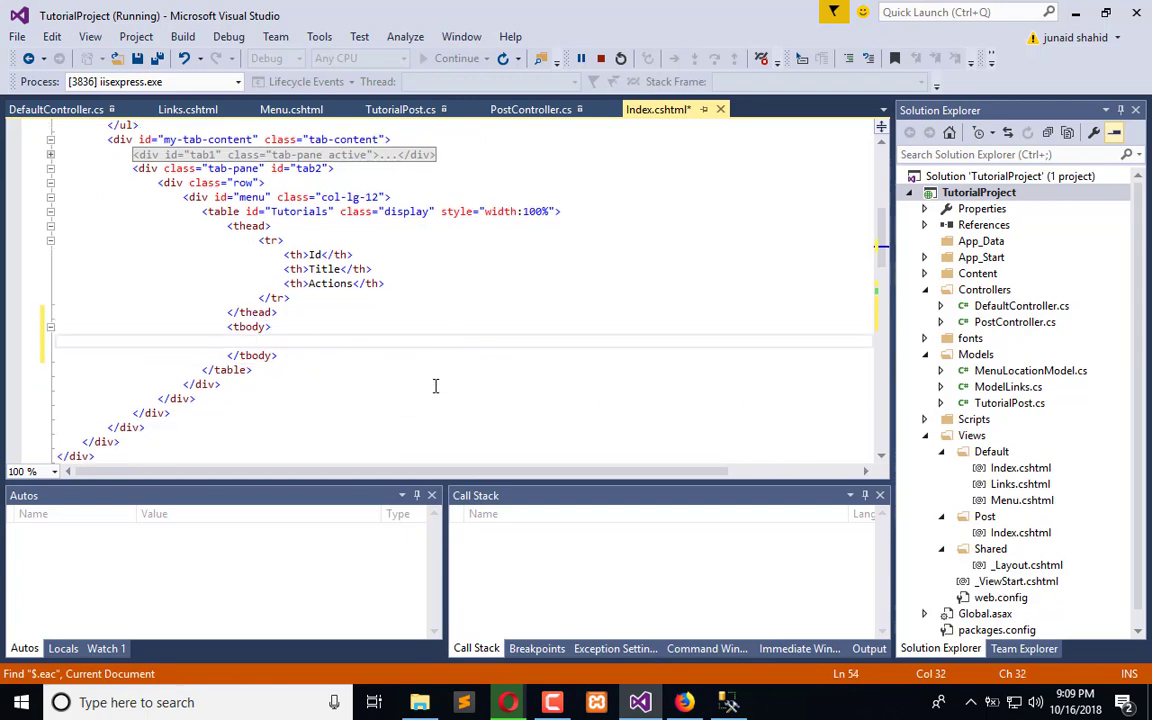
# Replace the loop's '.MenuLinksLoc' append selector with 'tbody'.
pyautogui.scroll(-3)
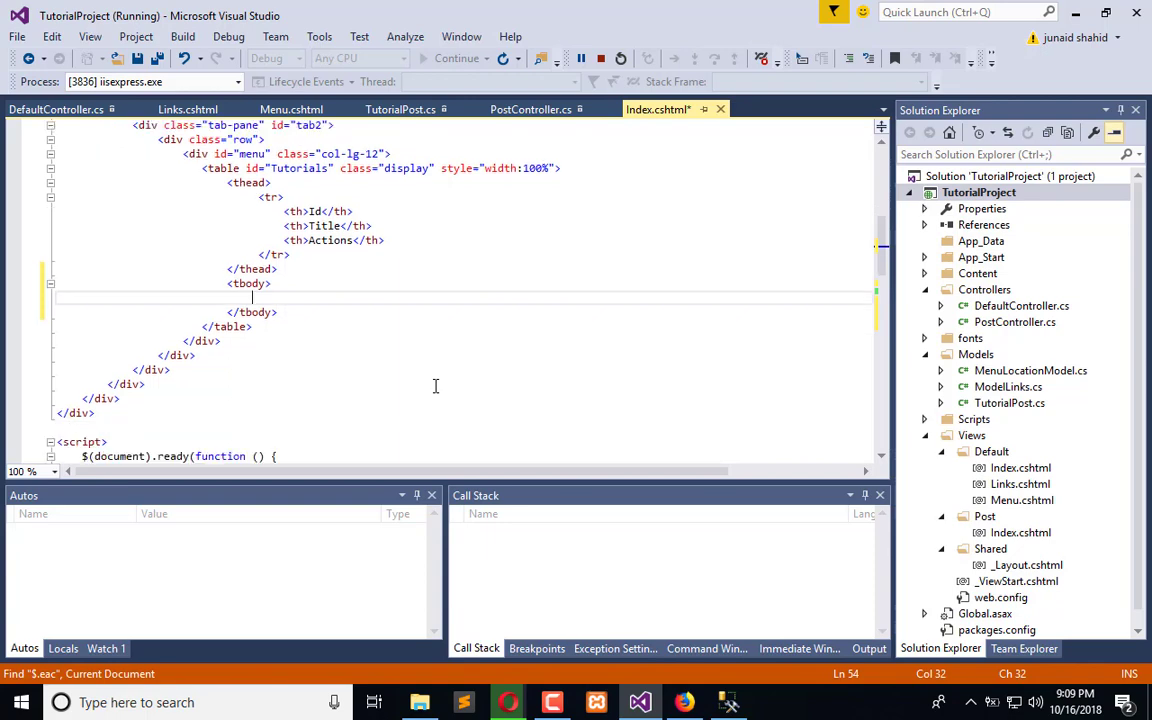
pyautogui.scroll(-3)
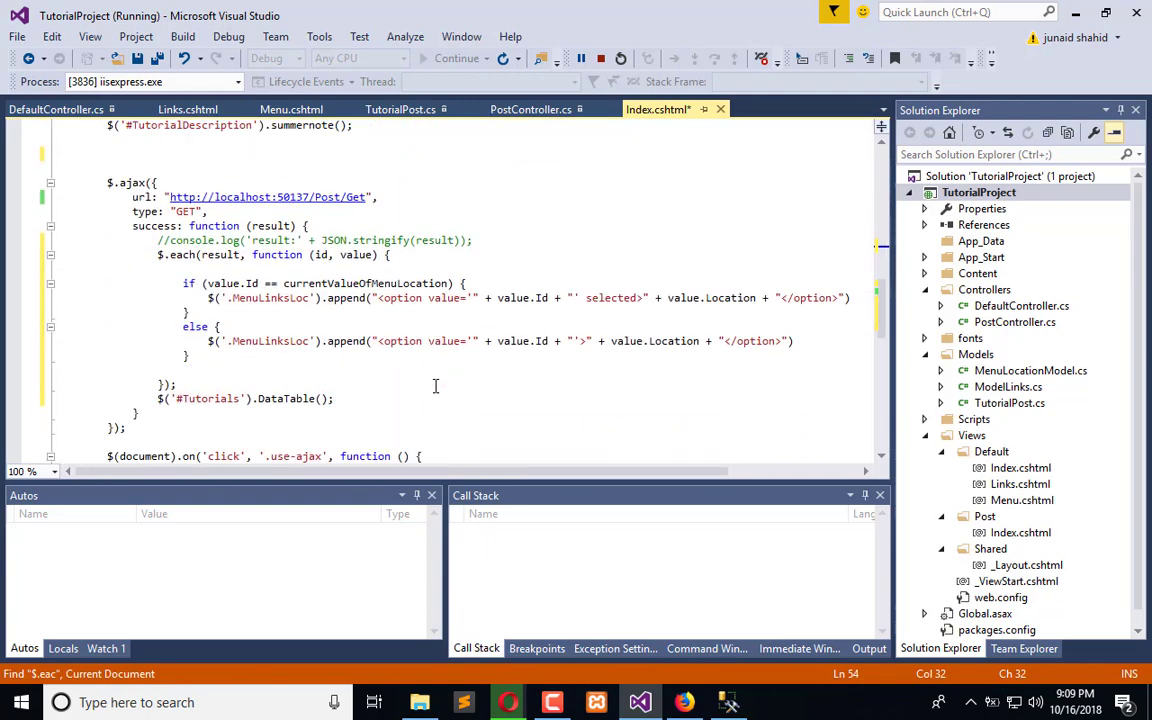
pyautogui.doubleClick(270, 298)
pyautogui.write('t')
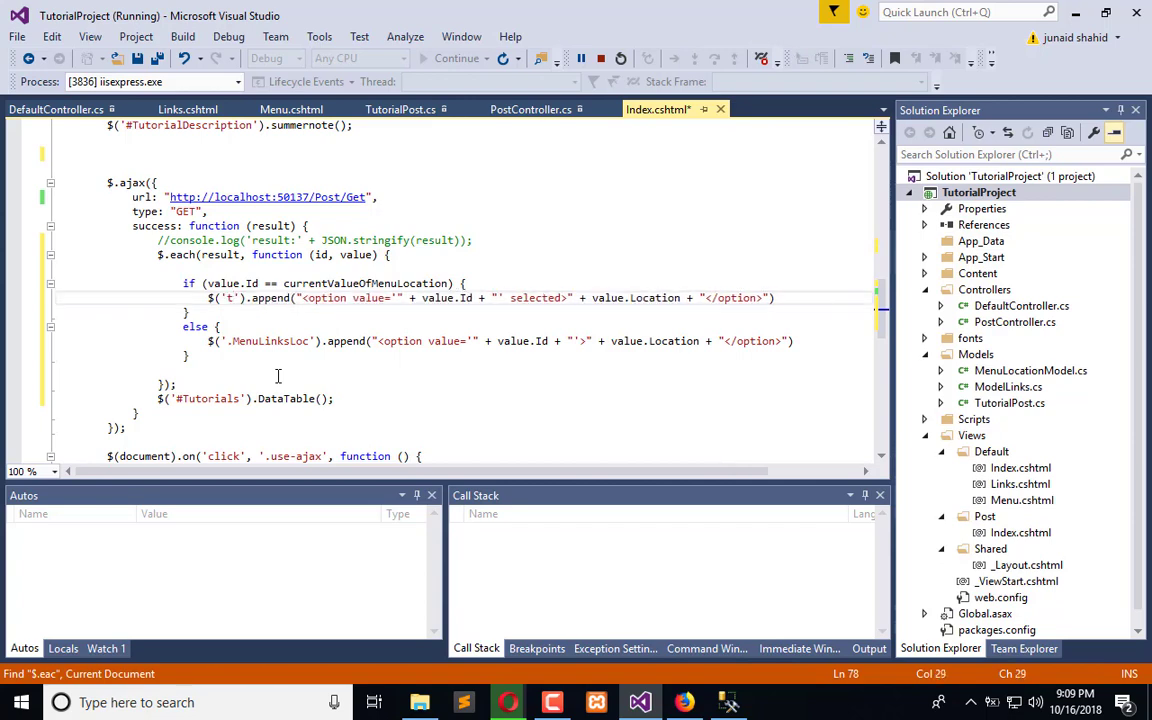
pyautogui.write('body')
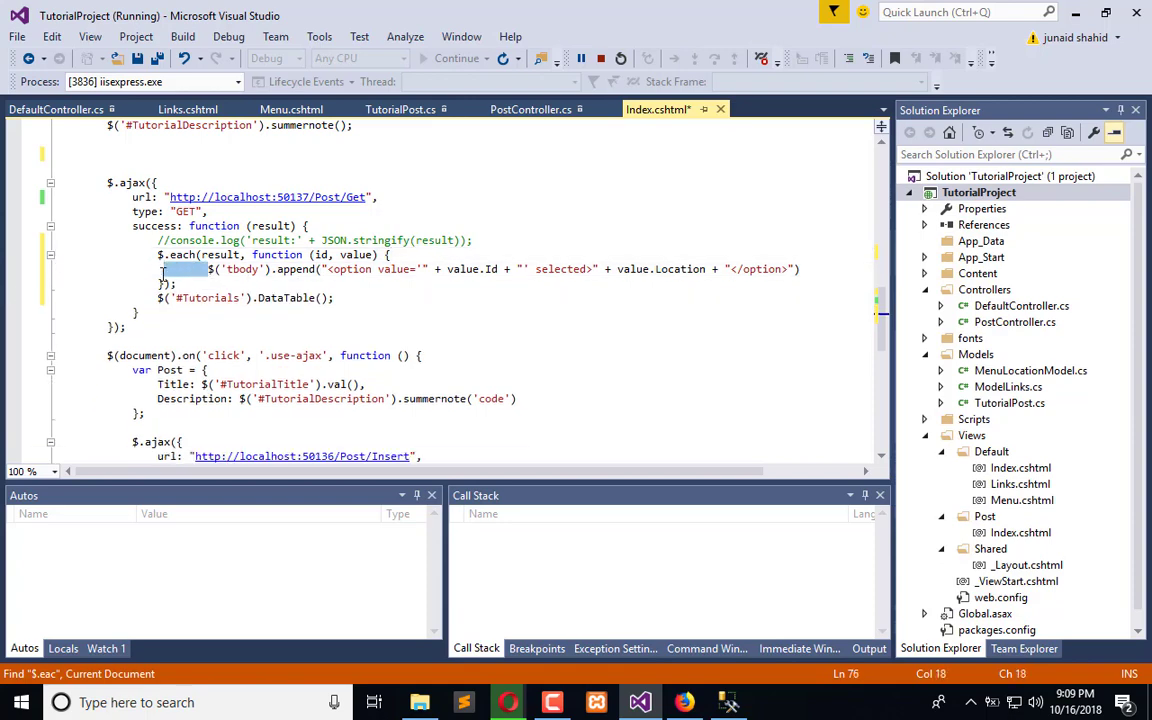
# Remove the if/else and make the loop append "<tr><td></td><td></td><td></td></tr>" per result, then save.
pyautogui.click(240, 284)
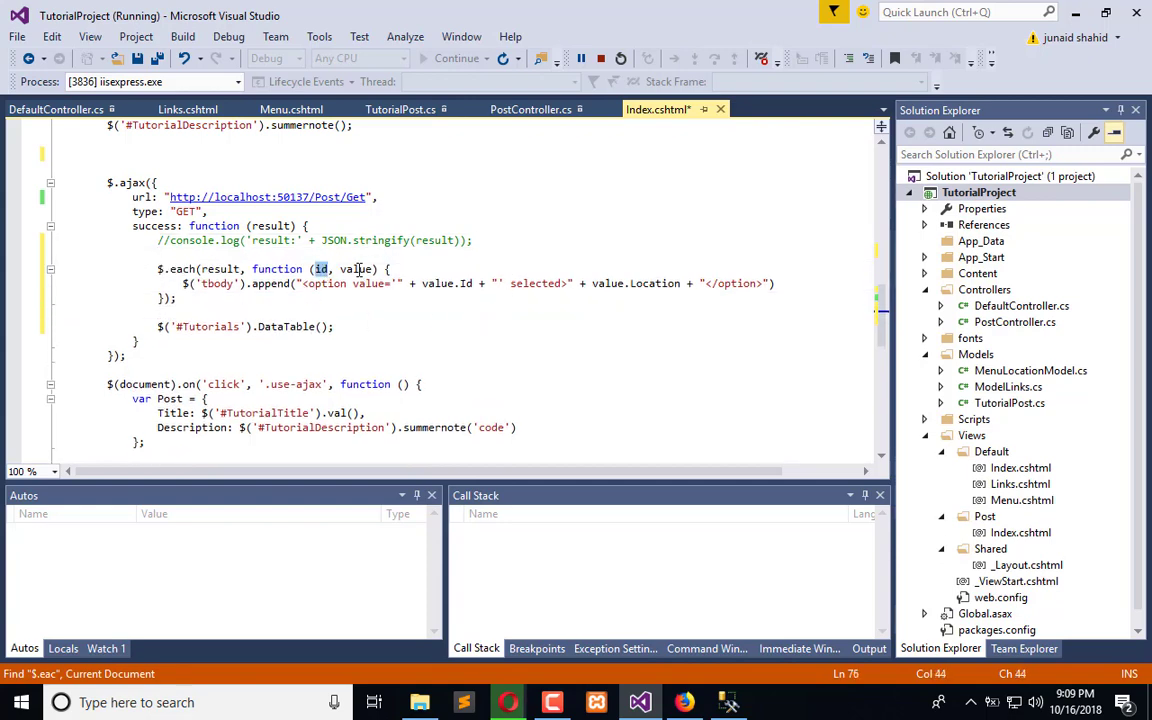
pyautogui.doubleClick(356, 268)
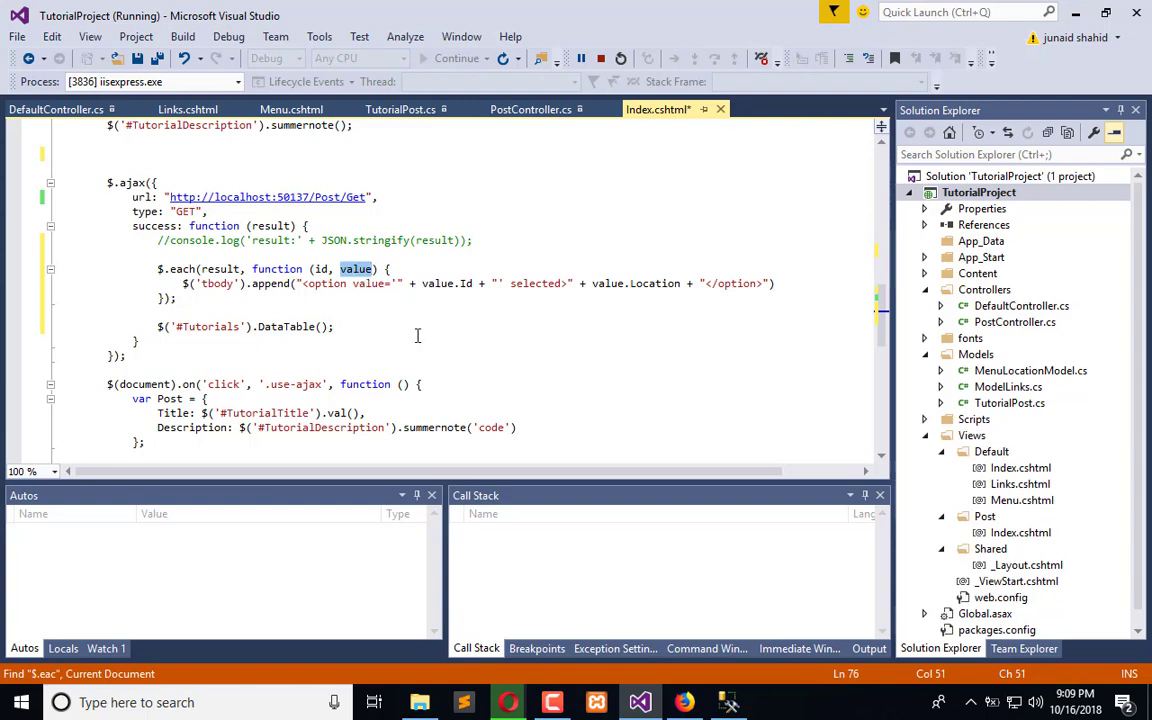
pyautogui.click(660, 284)
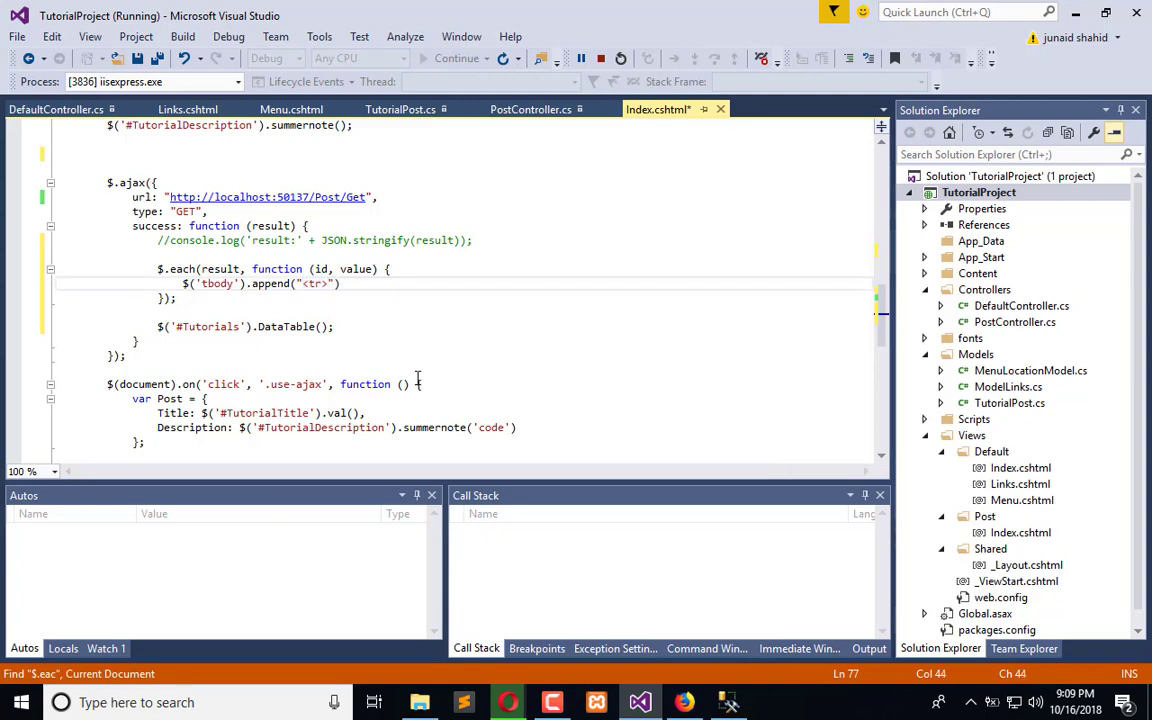
pyautogui.write('<td</tr>')
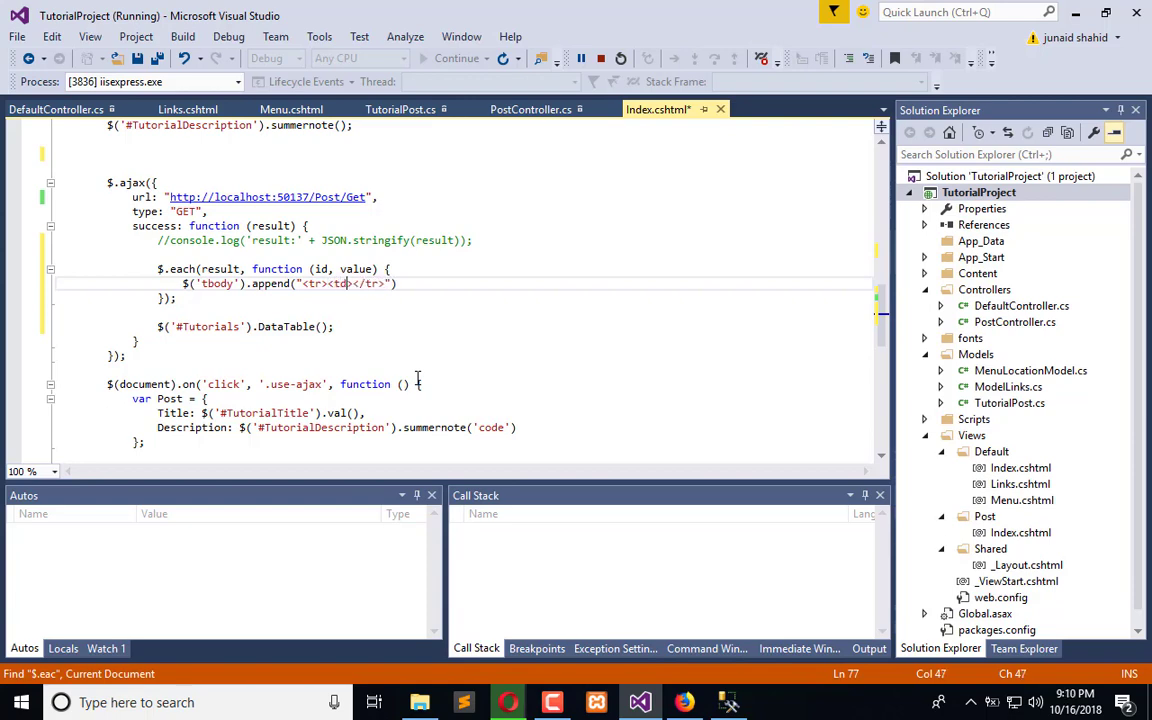
pyautogui.write('</td>')
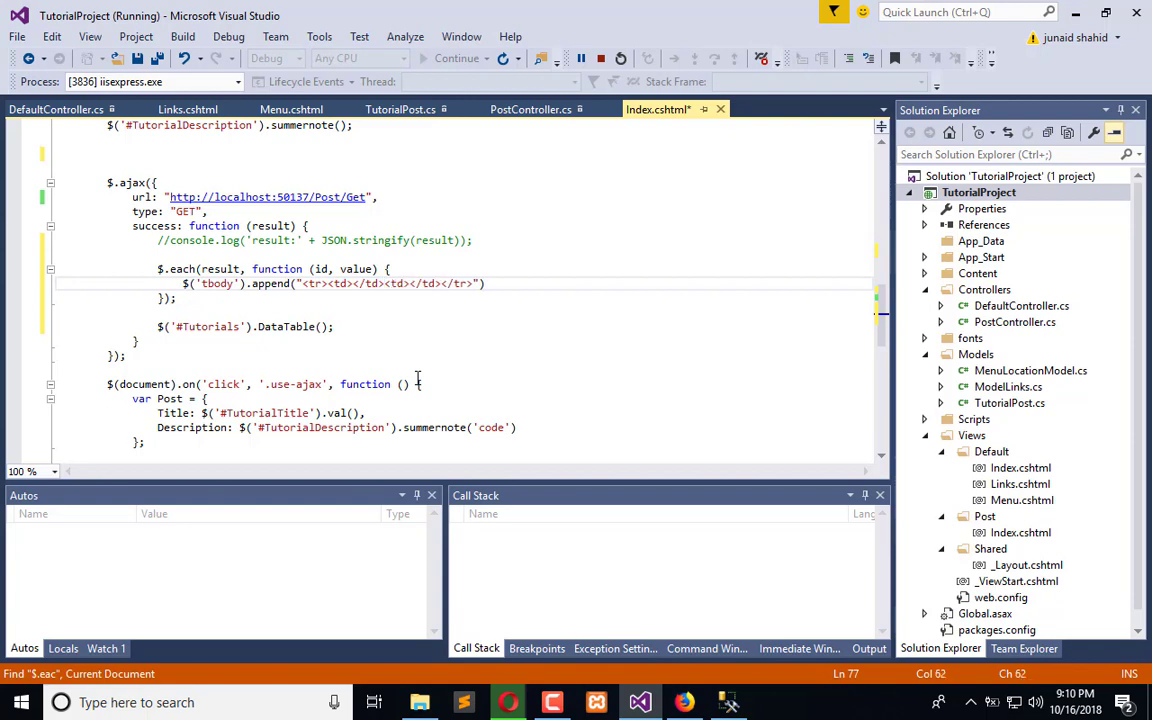
pyautogui.write('<td></td><')
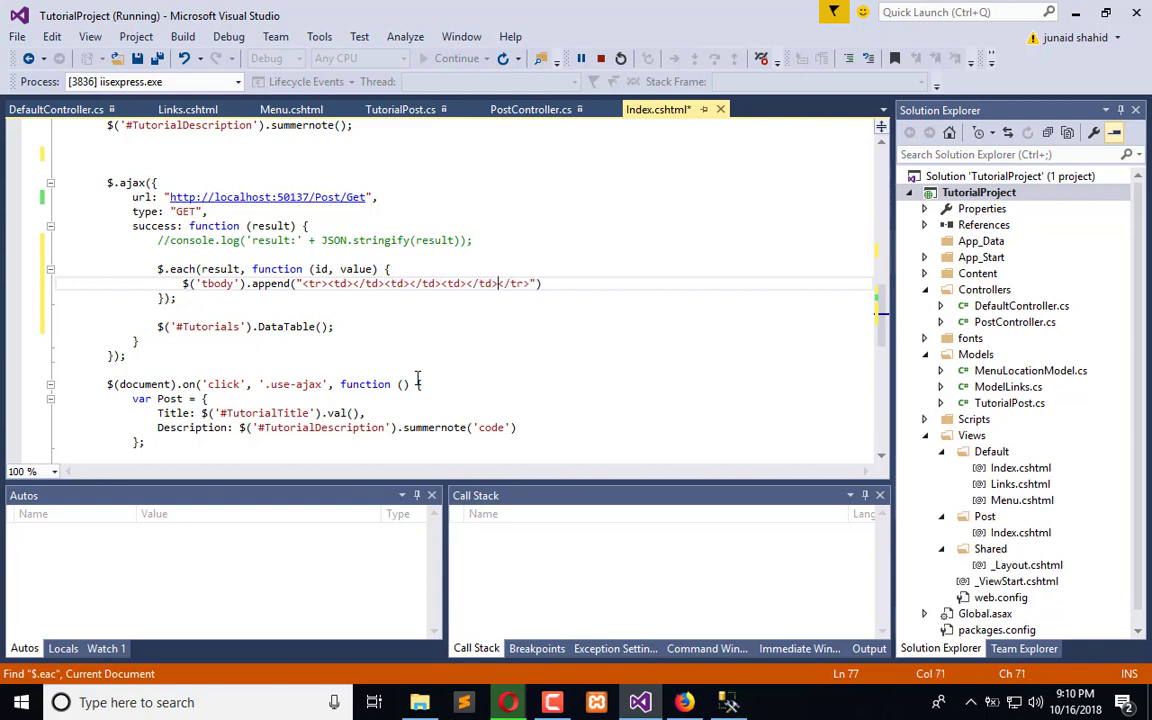
pyautogui.press('ctrl+s')
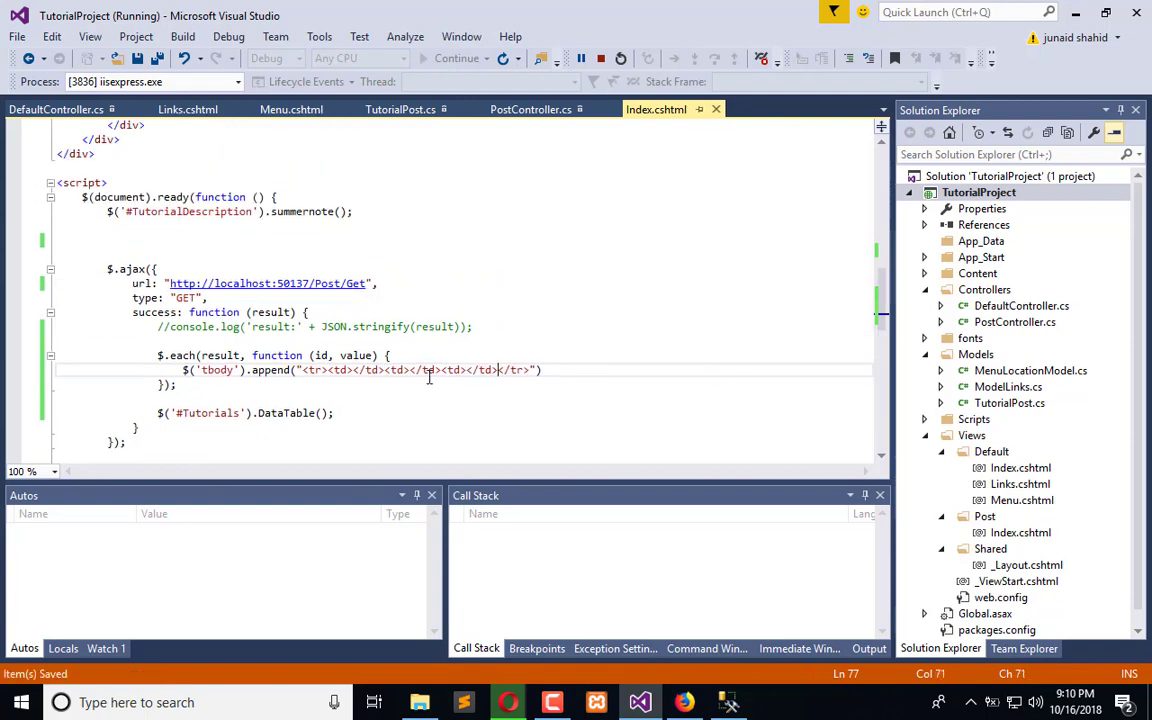
# Start concatenating a value property into the row's first cell using IntelliSense on value.
pyautogui.scroll(3)
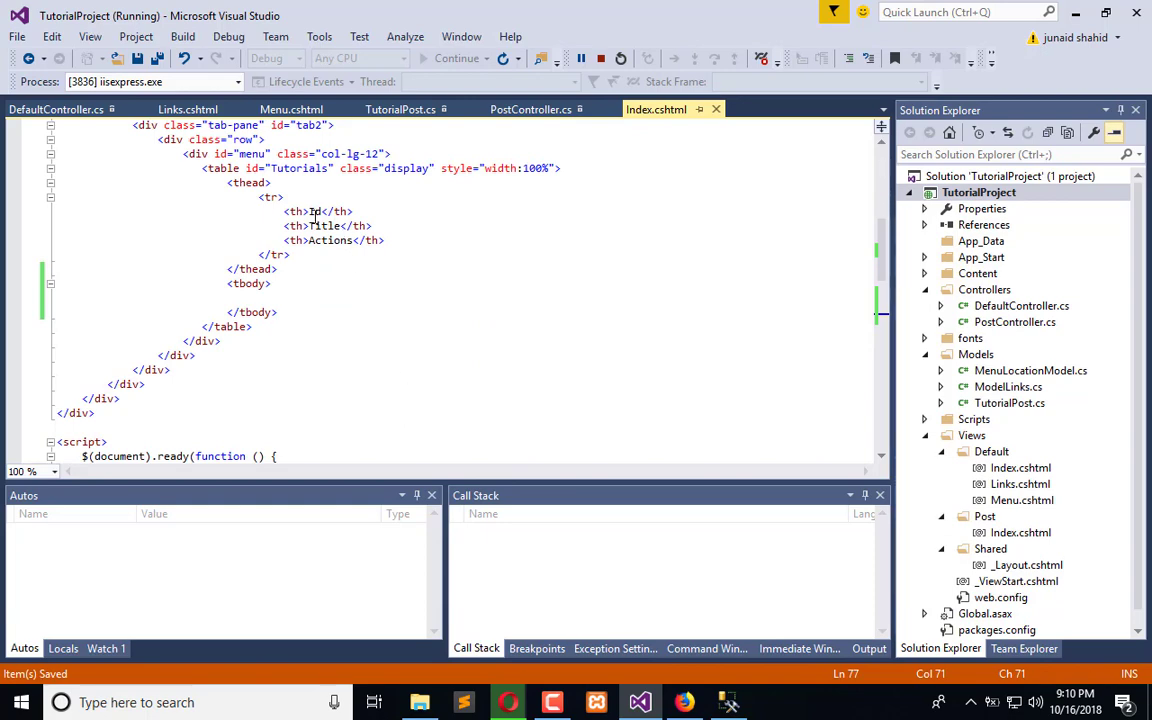
pyautogui.scroll(-3)
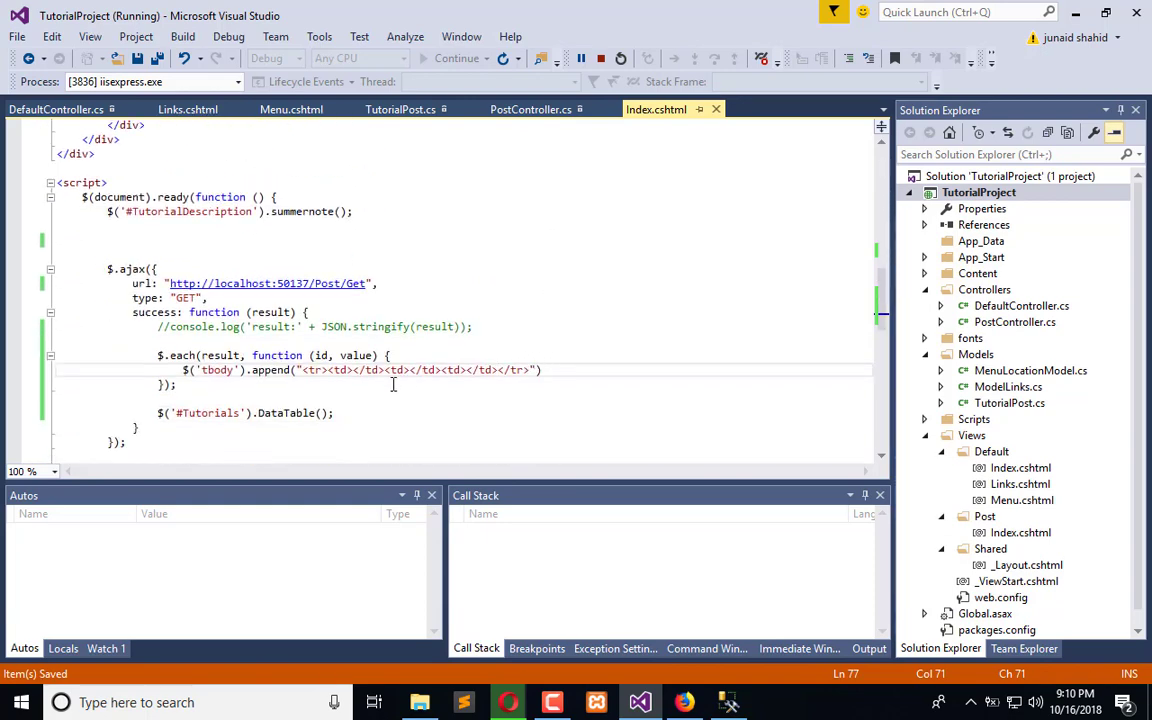
pyautogui.click(352, 368)
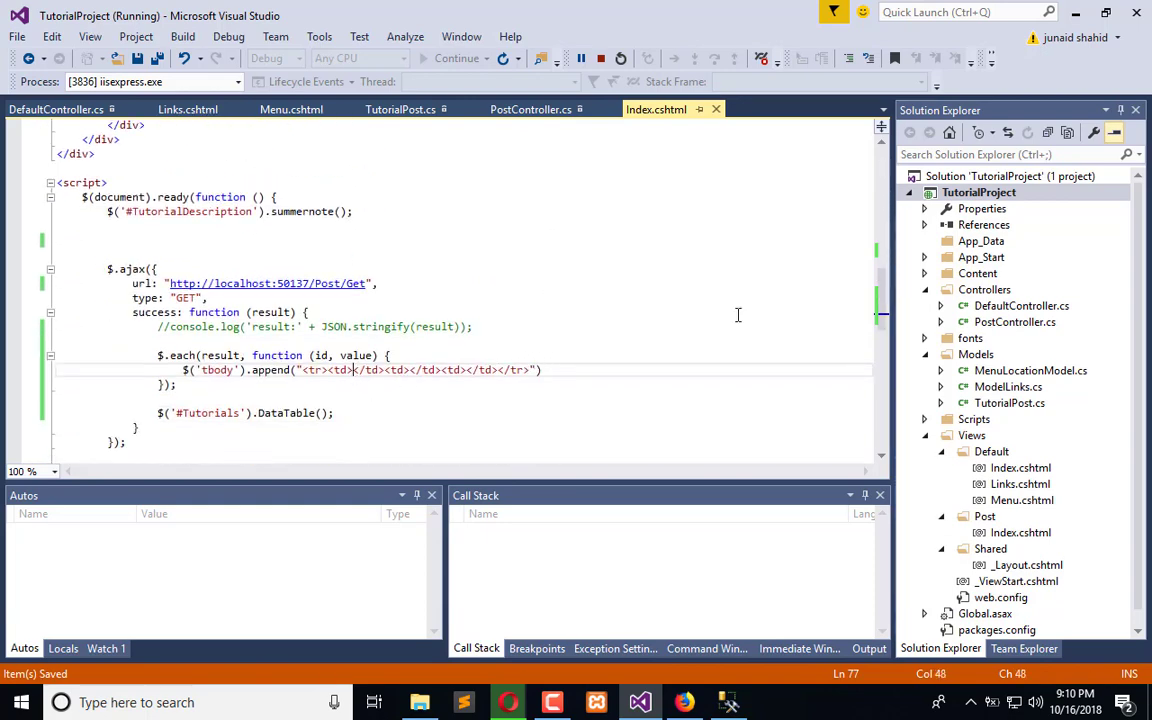
pyautogui.write('++"')
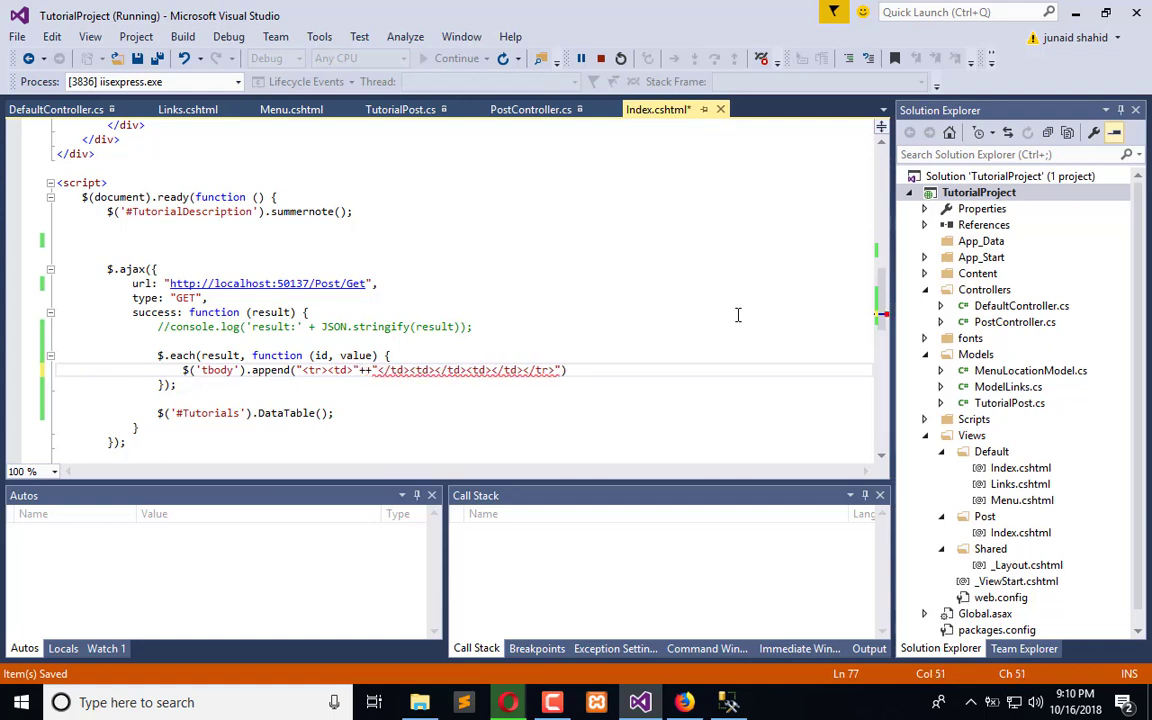
pyautogui.doubleClick(356, 356)
pyautogui.write(' value.')
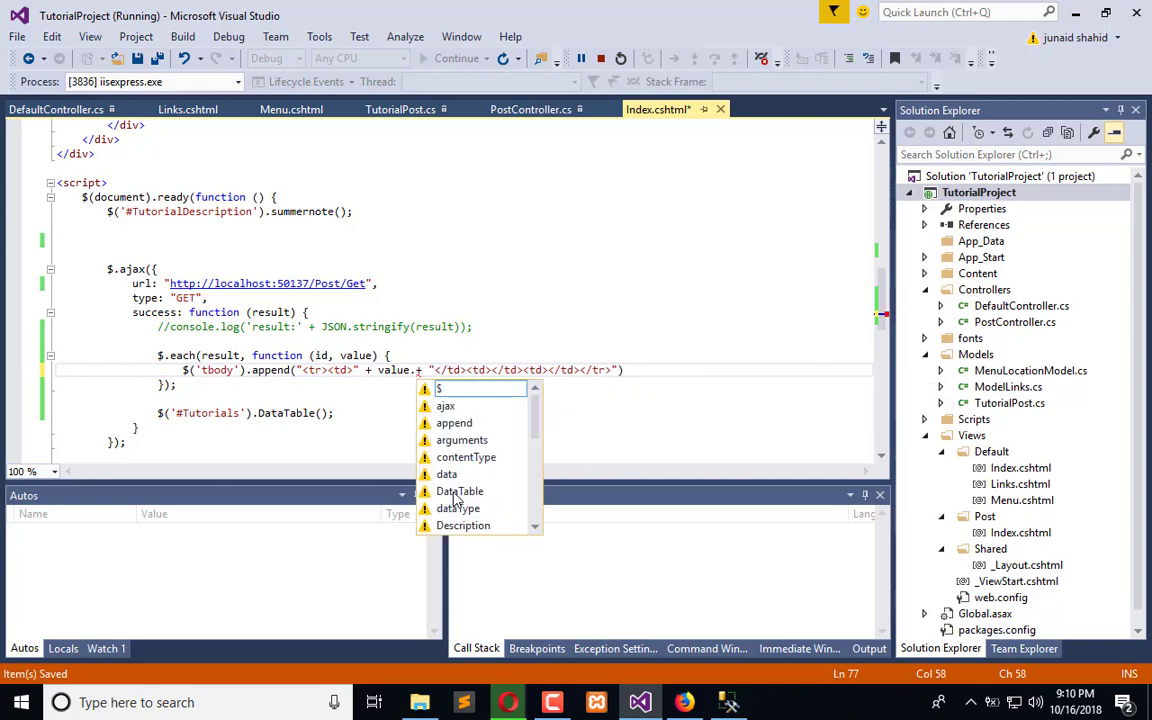
pyautogui.click(684, 702)
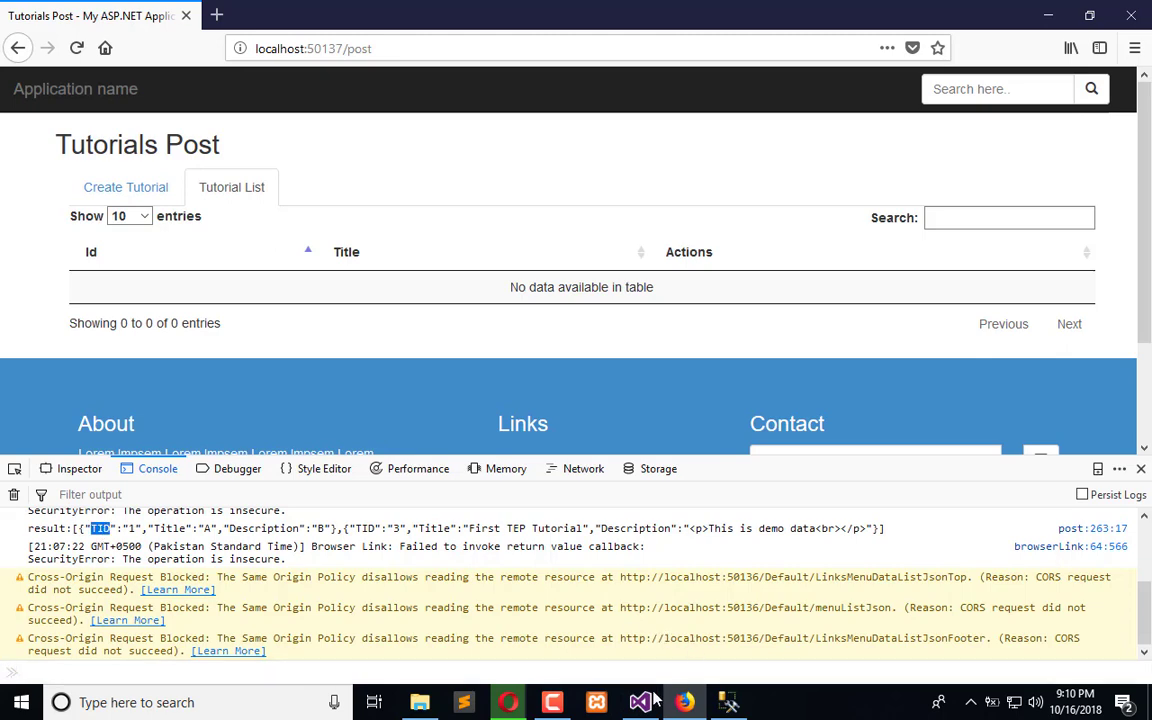
# Check the logged GET result in the Firefox console for the TID and Title property names.
pyautogui.click(640, 702)
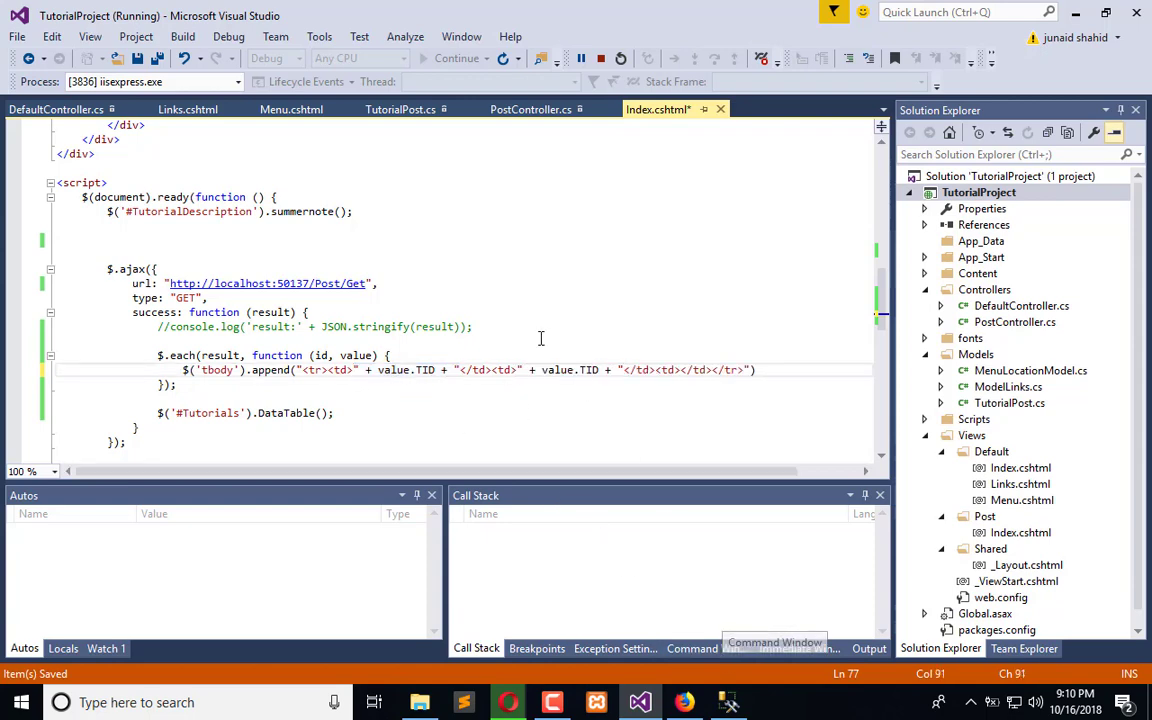
pyautogui.scroll(3)
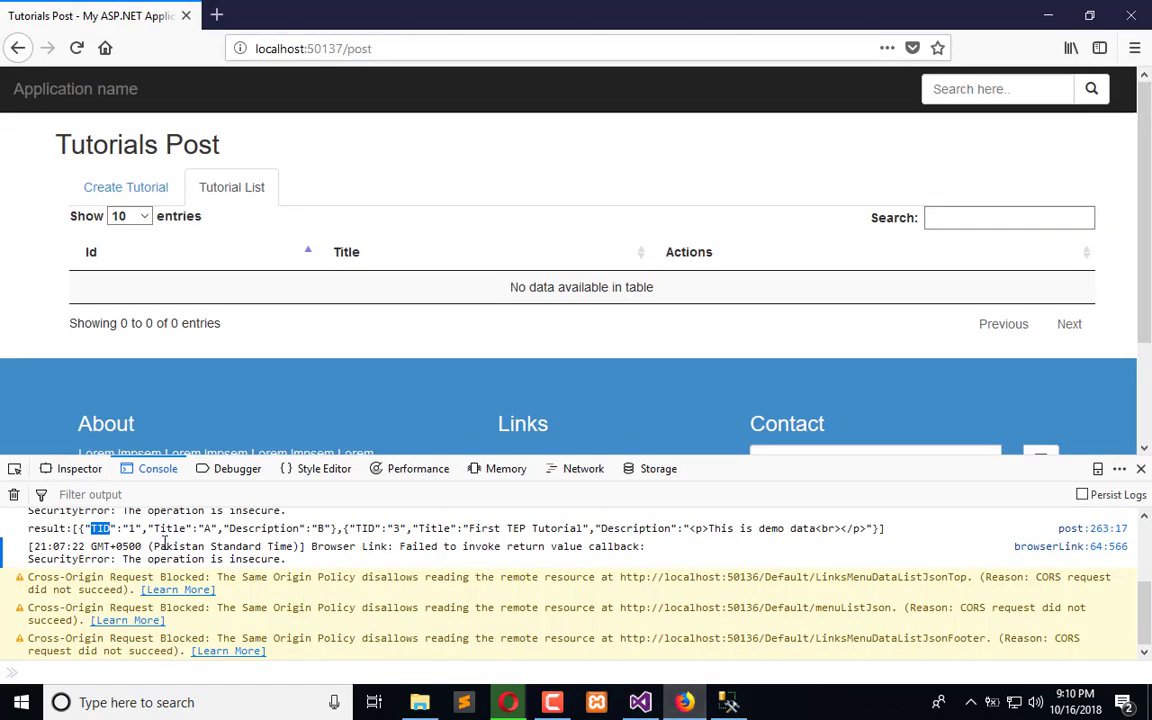
pyautogui.doubleClick(170, 528)
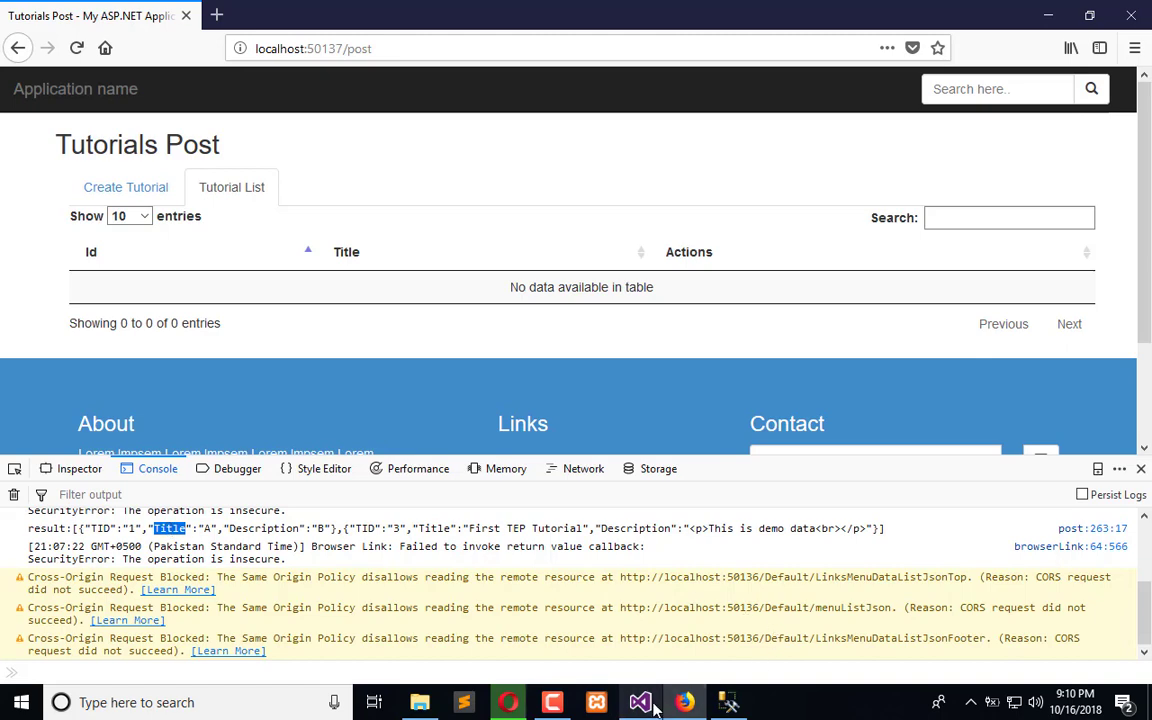
pyautogui.click(640, 702)
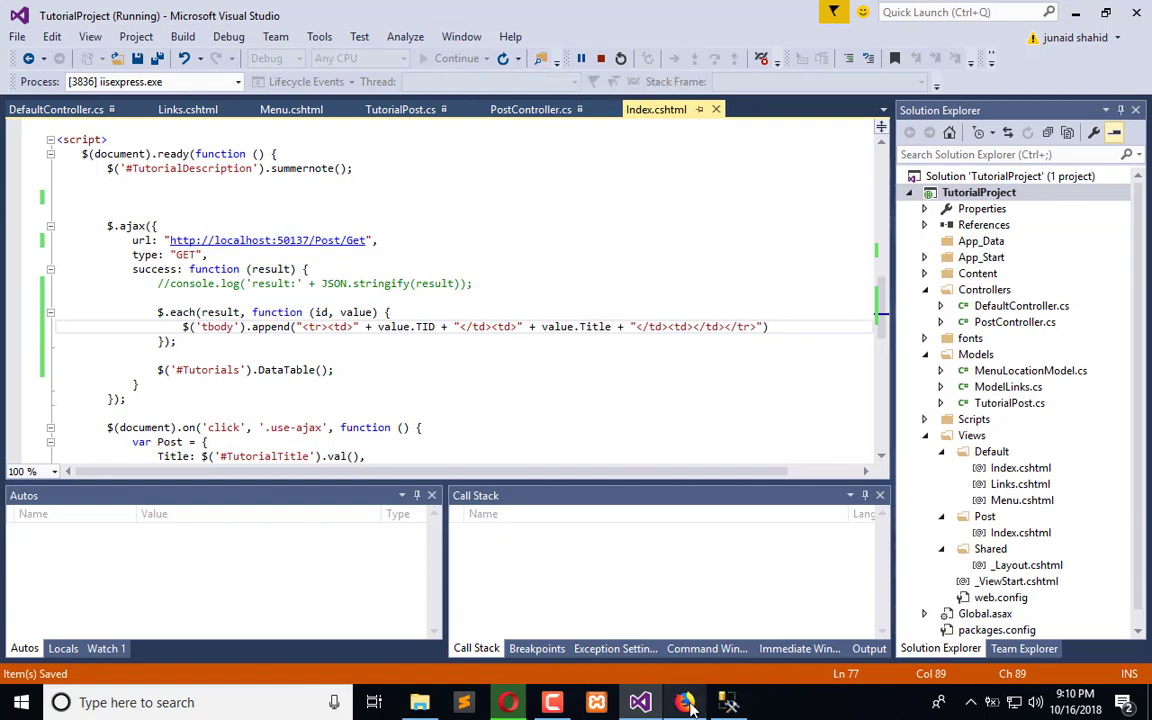
# Return to the running Tutorials Post page in Firefox via the taskbar.
pyautogui.click(684, 702)
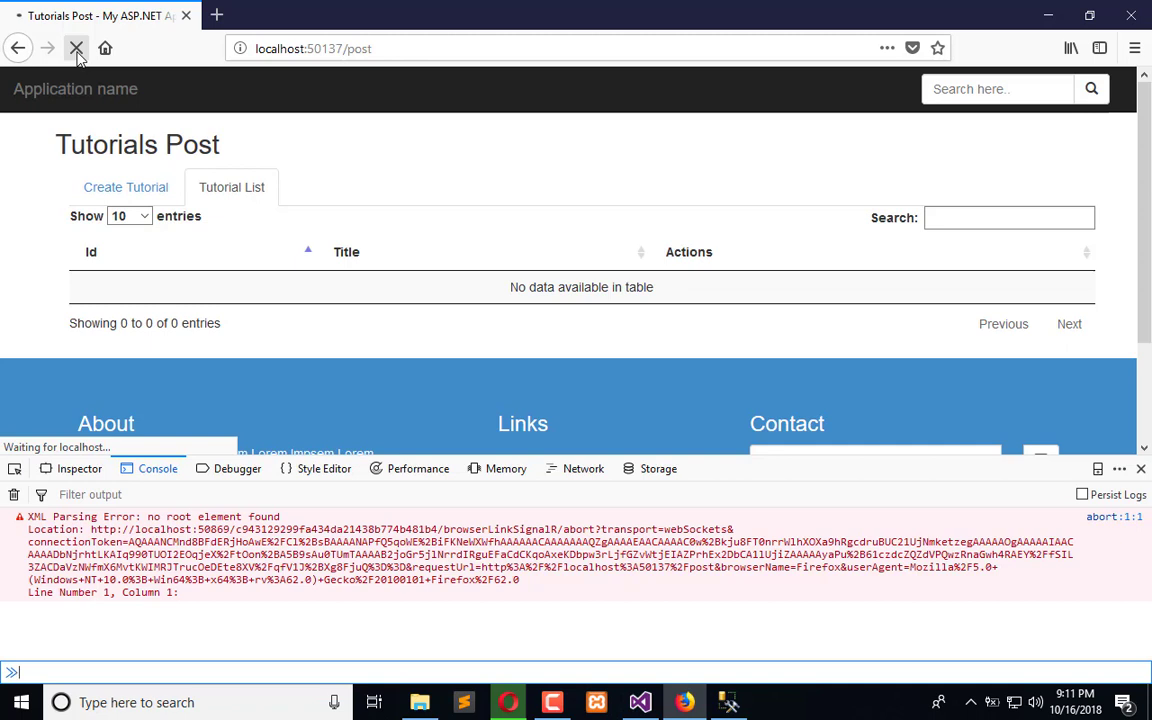
# Reload Tutorials Post so the table lists rows 1 A and 3 First TEP Tutorial.
pyautogui.click(76, 48)
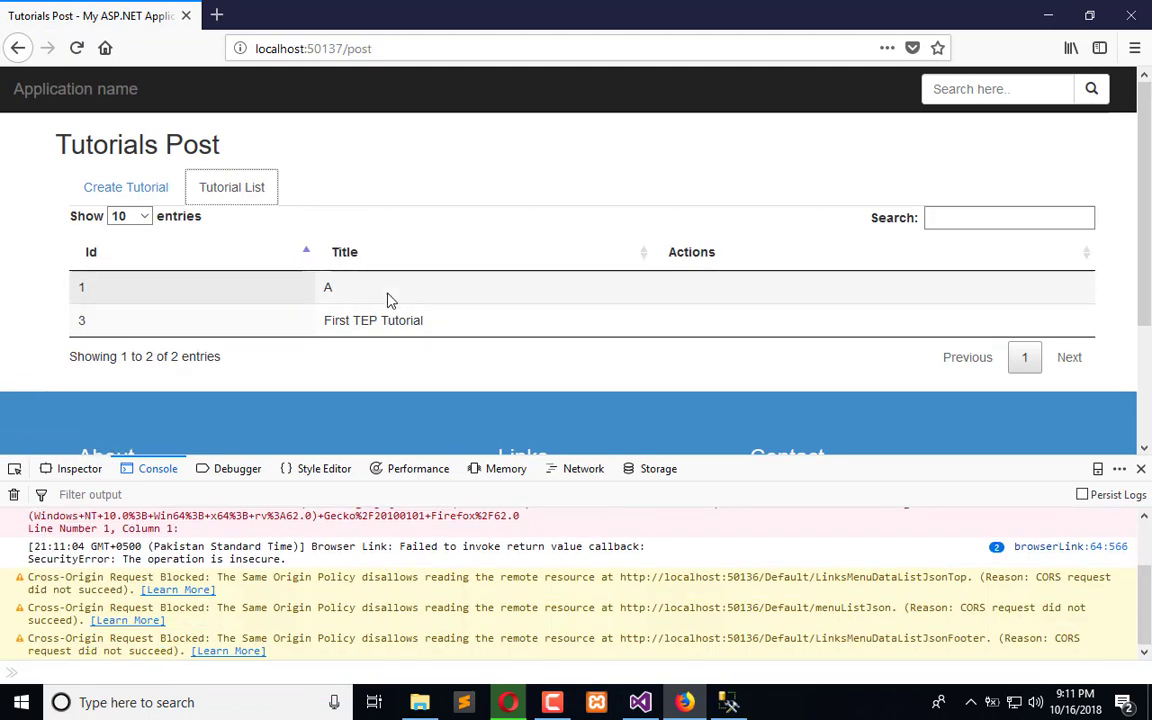
pyautogui.moveTo(742, 304)
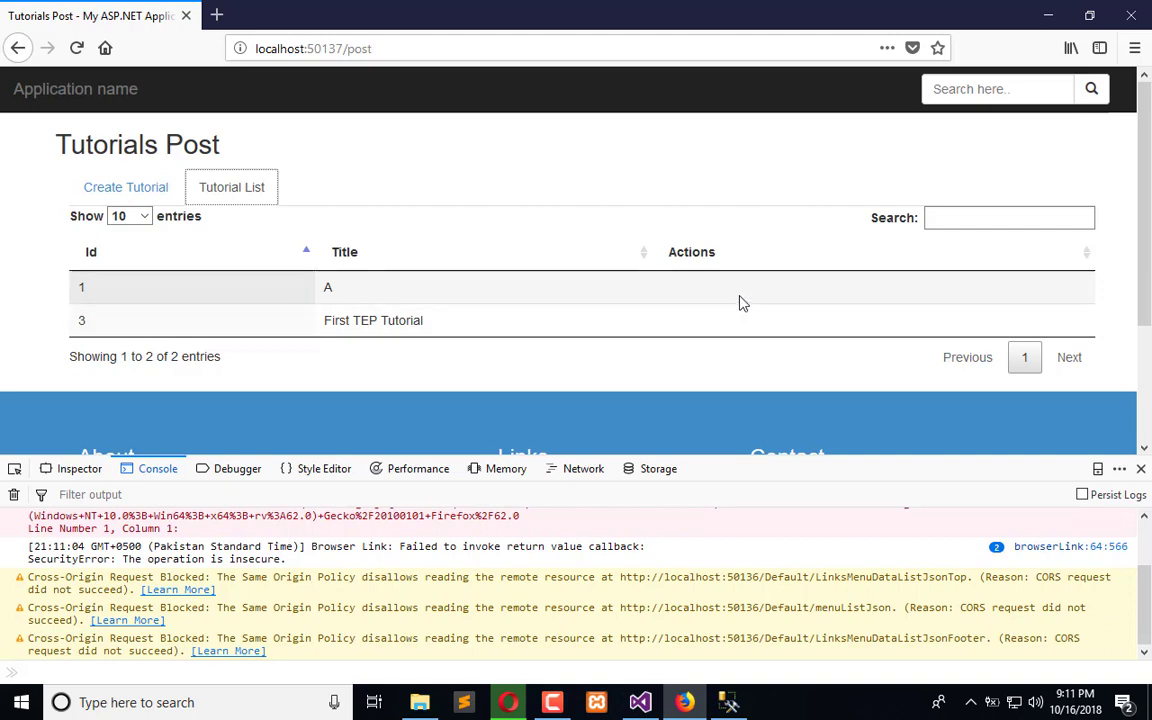
pyautogui.moveTo(756, 308)
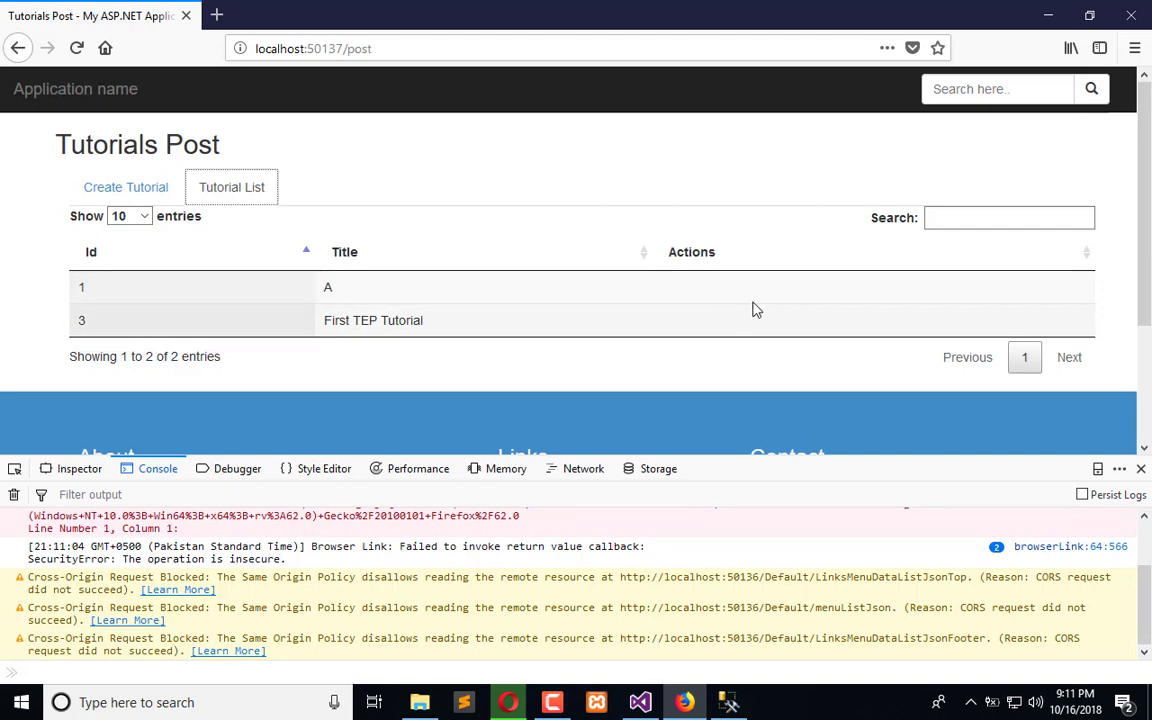
pyautogui.moveTo(700, 292)
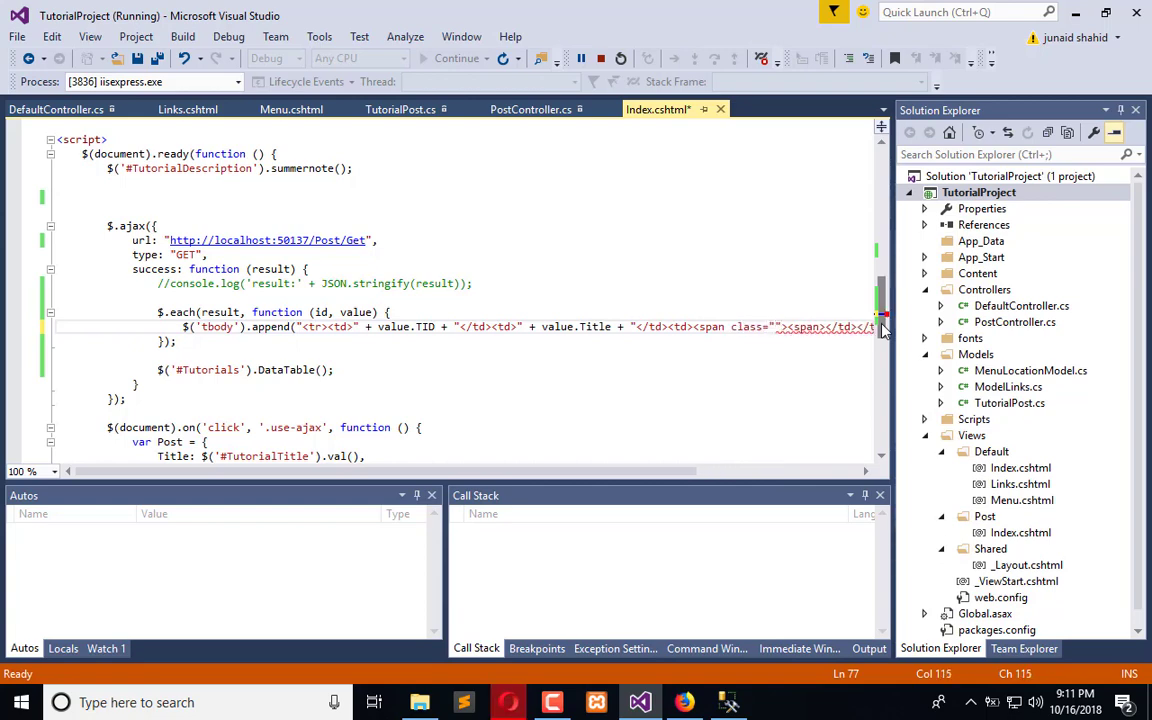
# Append a cell with <span class='Edit'>Edit</span> | <span class='Delete'>Delete</span> to each row and save.
pyautogui.write('Edit')
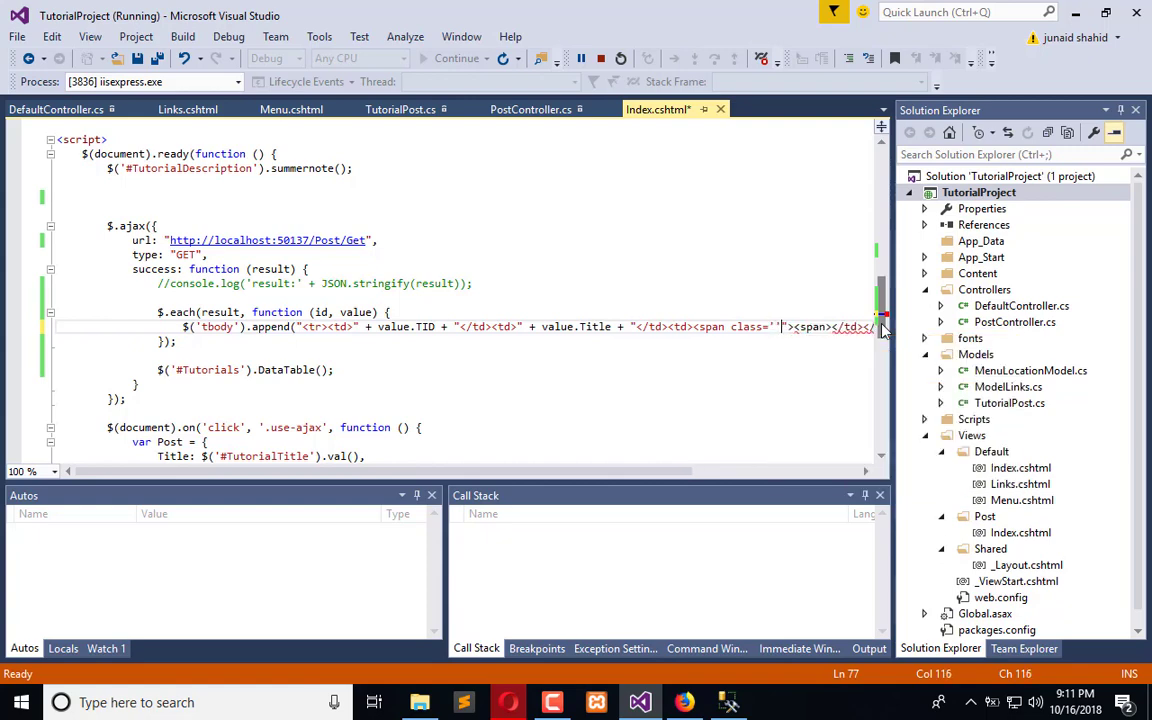
pyautogui.write('Edit')
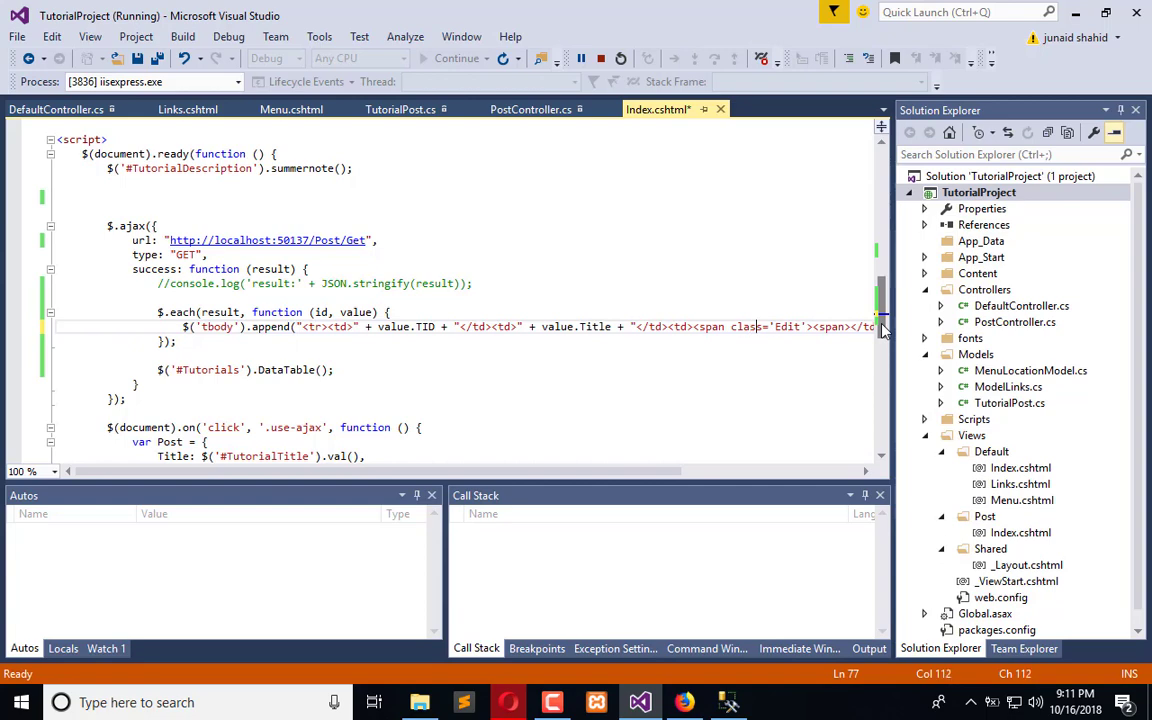
pyautogui.doubleClick(786, 326)
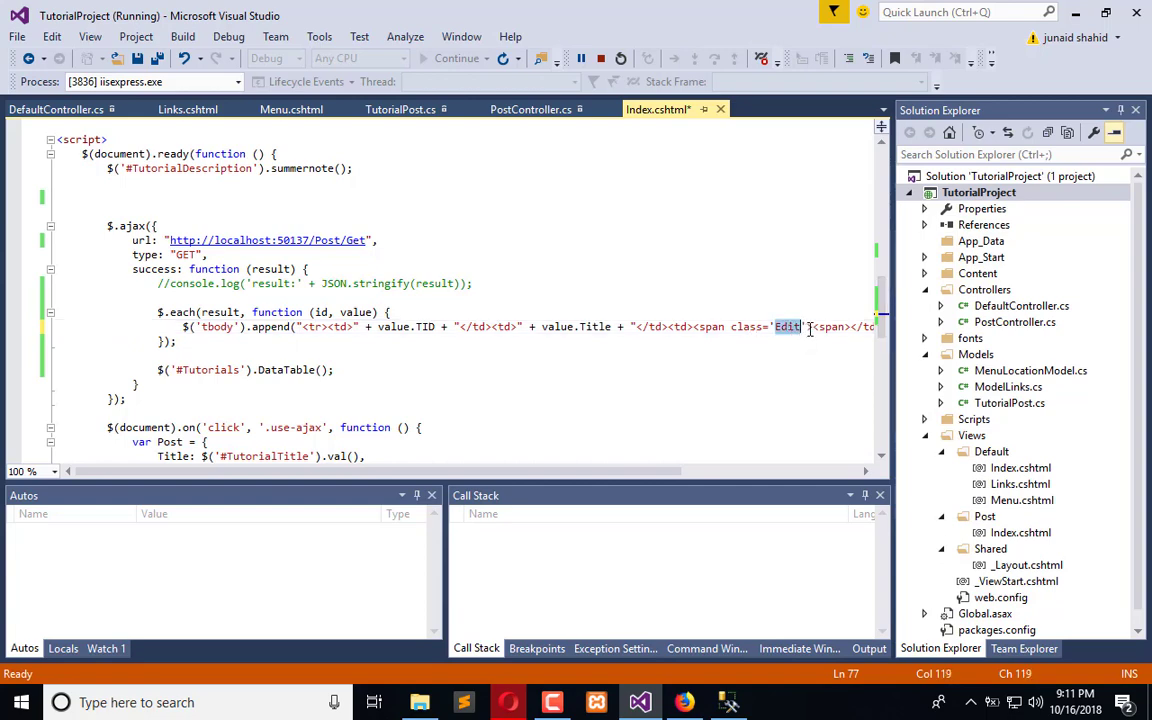
pyautogui.hscroll(3)
pyautogui.write('>Edit')
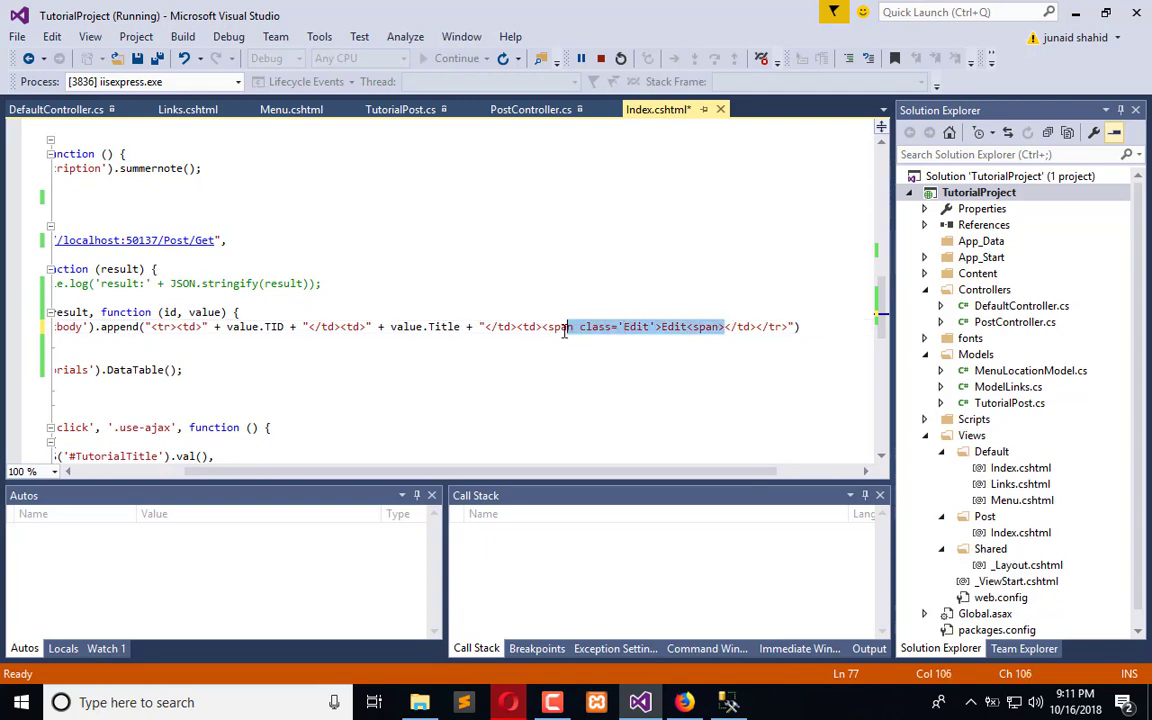
pyautogui.click(582, 418)
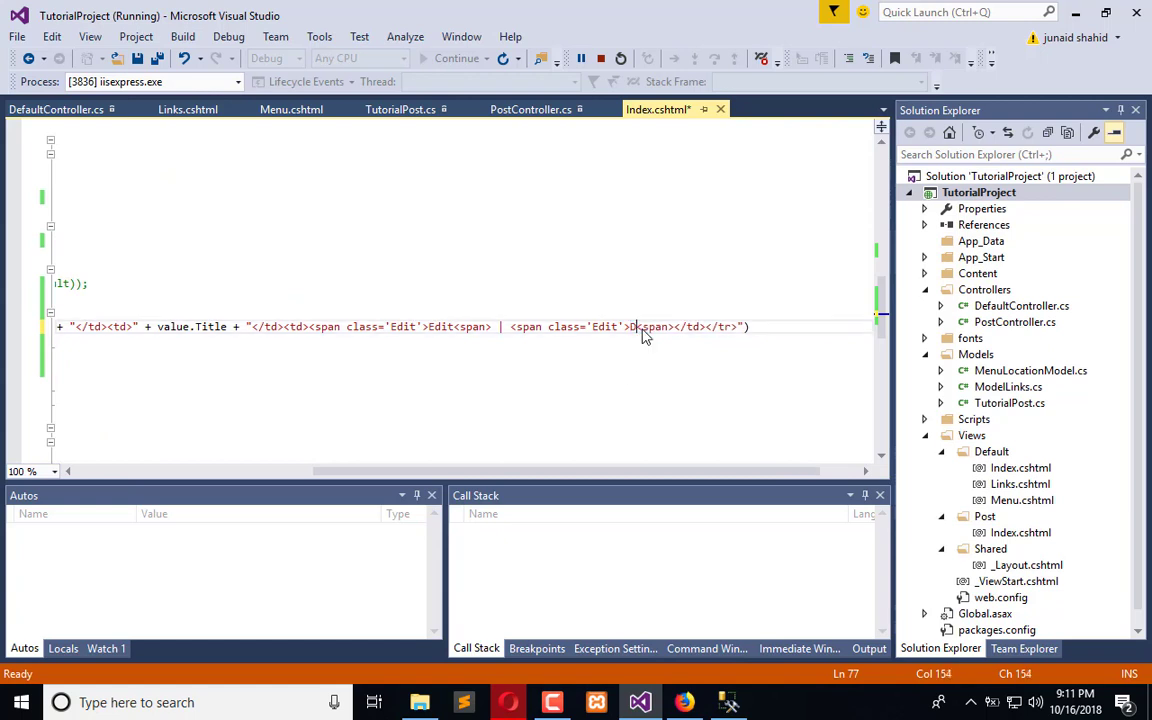
pyautogui.write('Delete')
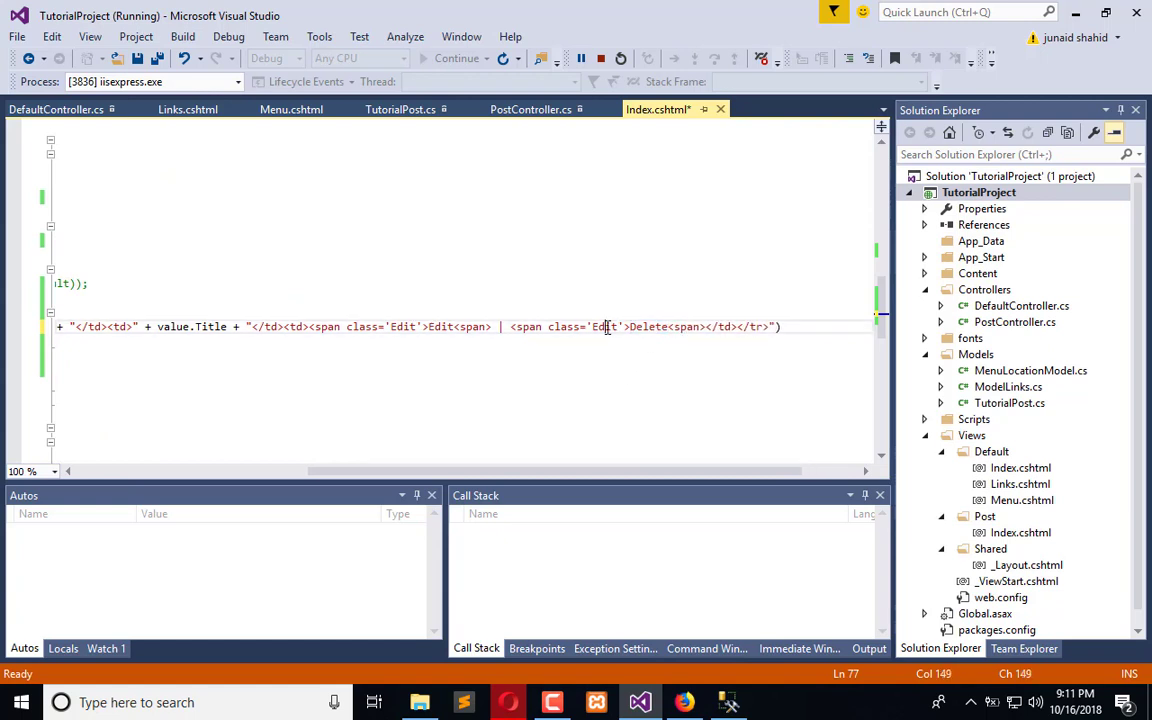
pyautogui.press('ctrl+s')
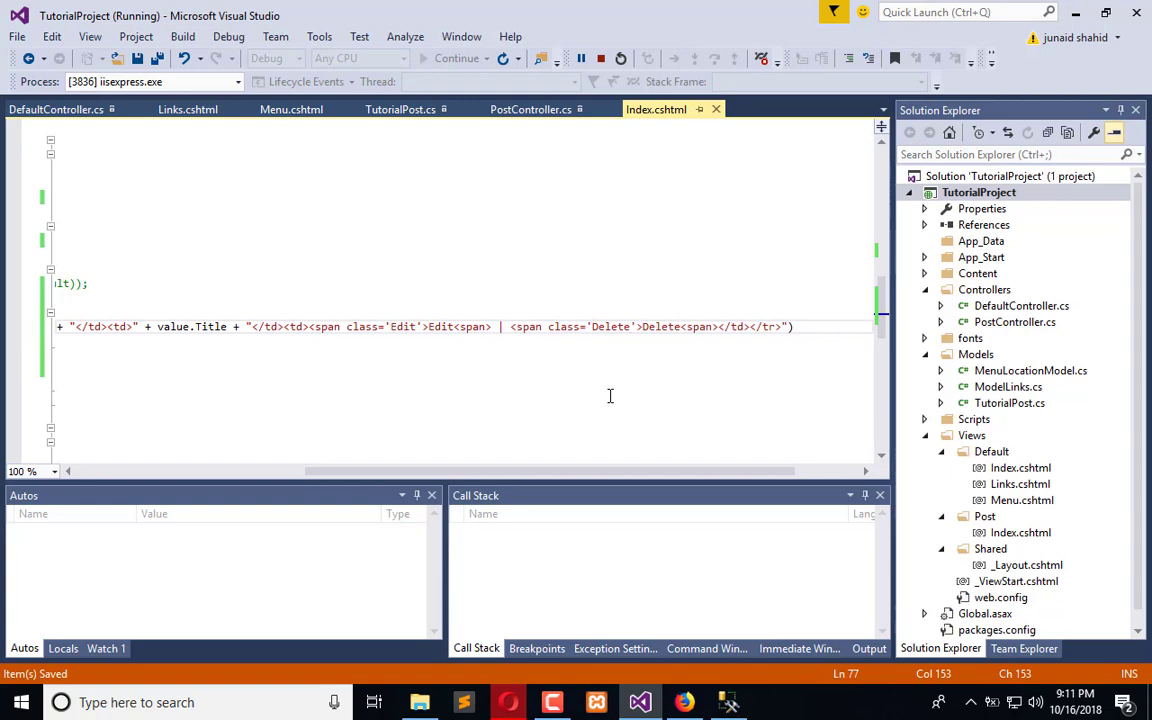
pyautogui.click(684, 702)
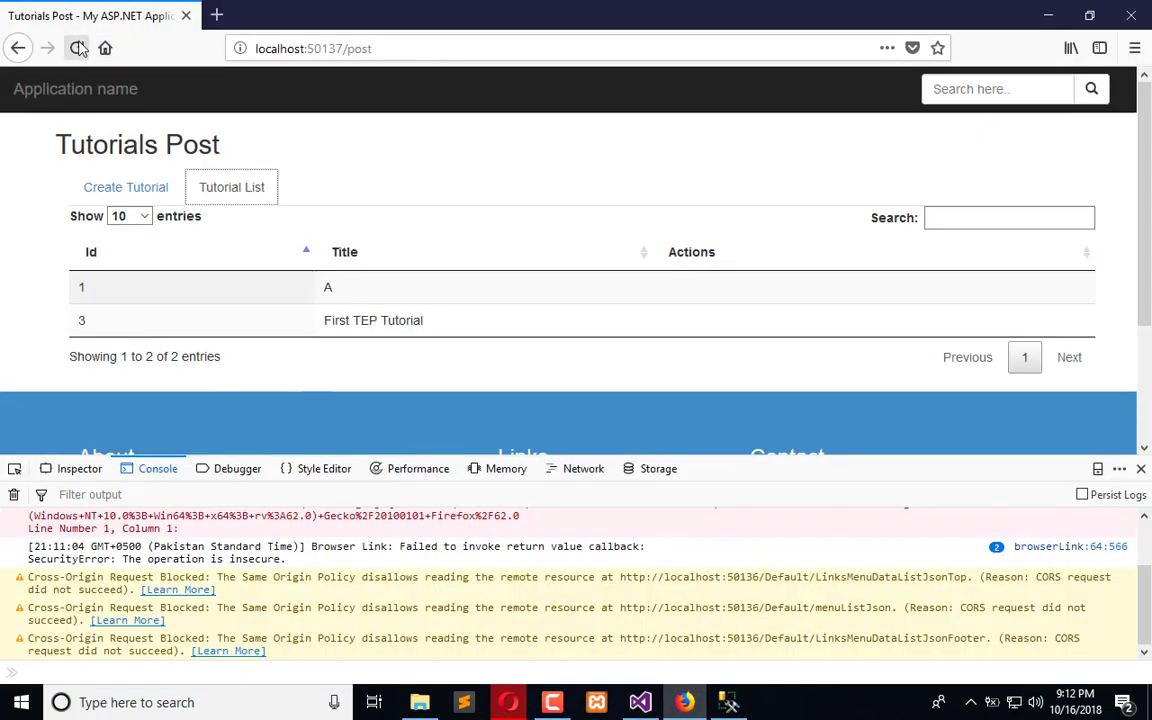
# Reload Tutorials Post and show the Tutorial List with Edit | Delete under Actions for both rows.
pyautogui.click(78, 48)
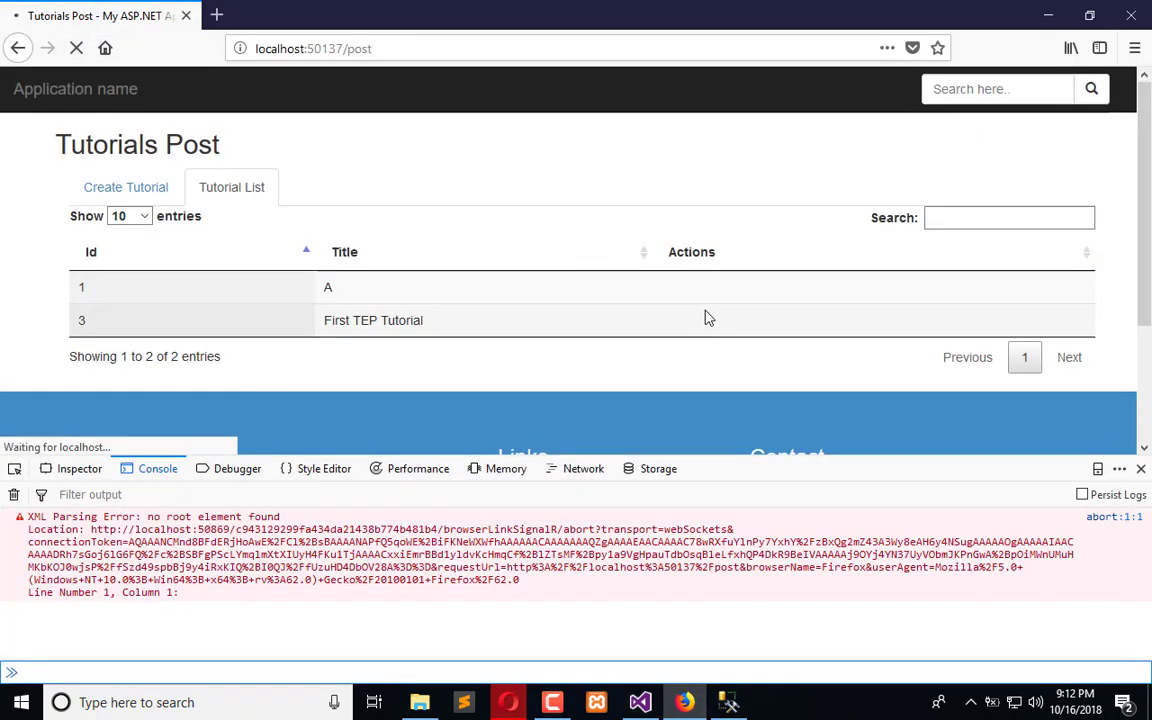
pyautogui.moveTo(896, 338)
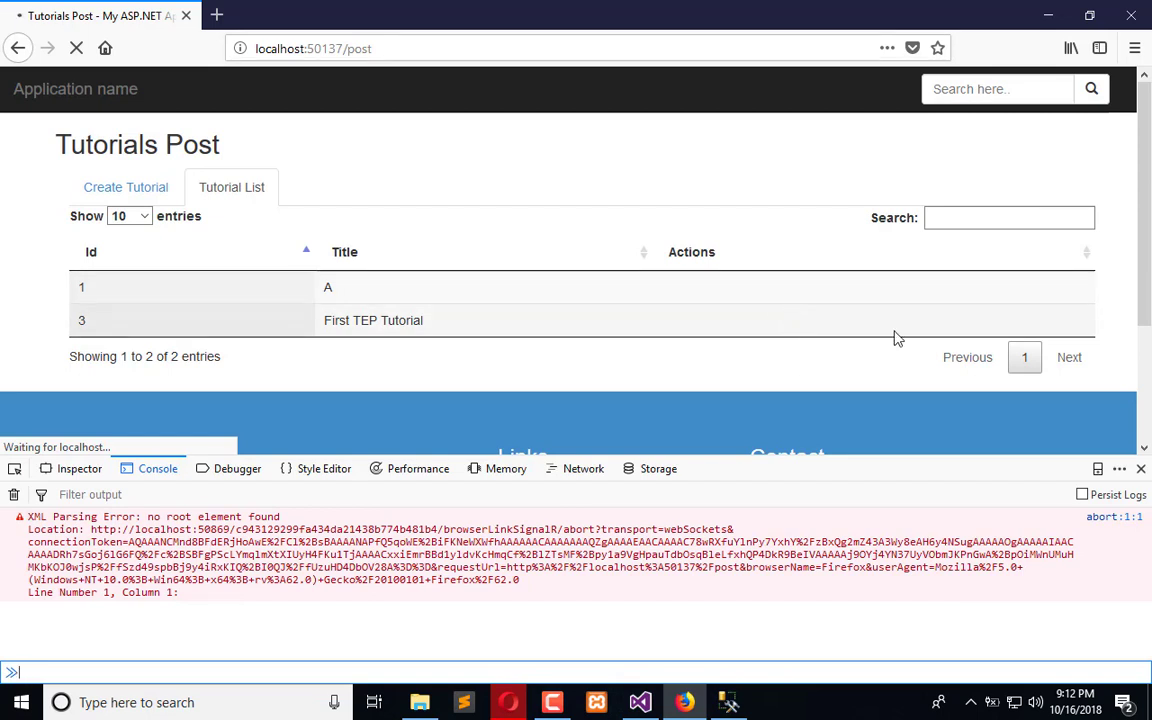
pyautogui.click(124, 188)
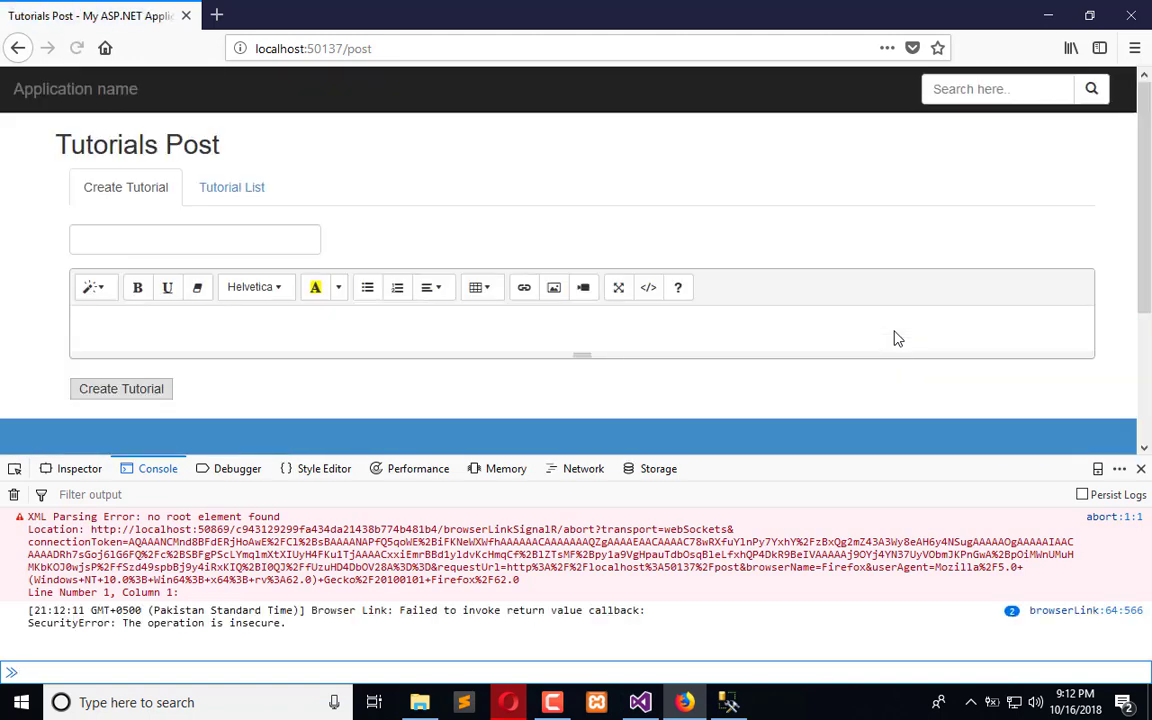
pyautogui.click(232, 188)
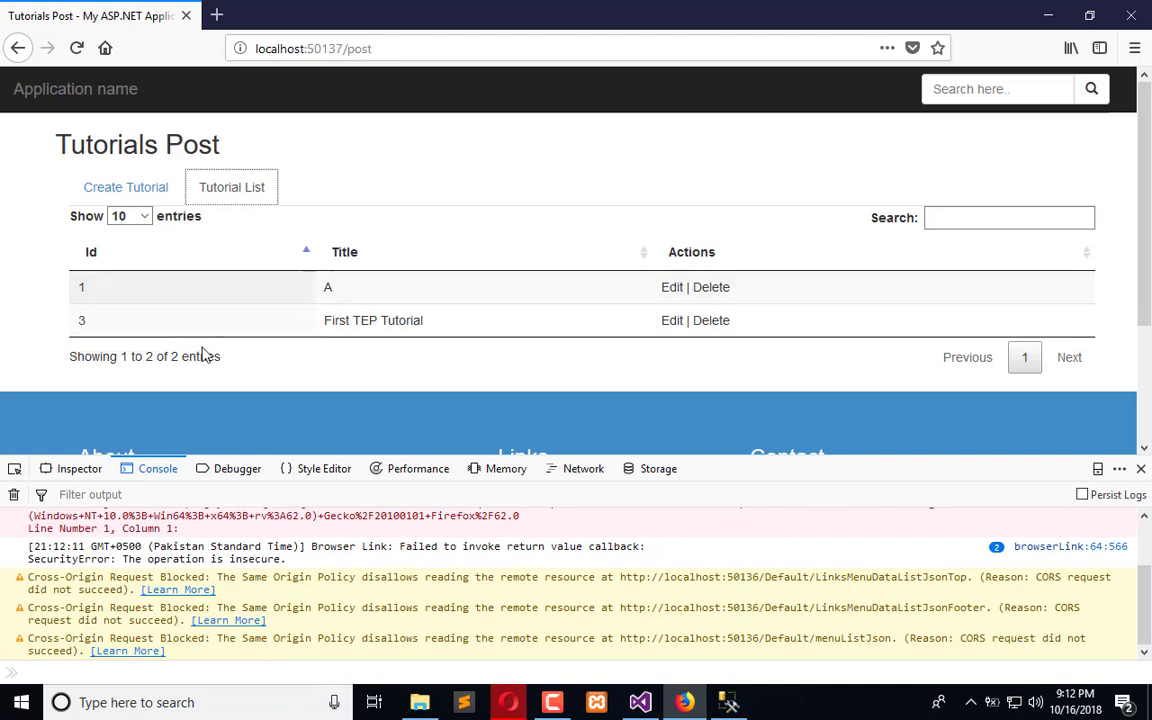
pyautogui.moveTo(332, 352)
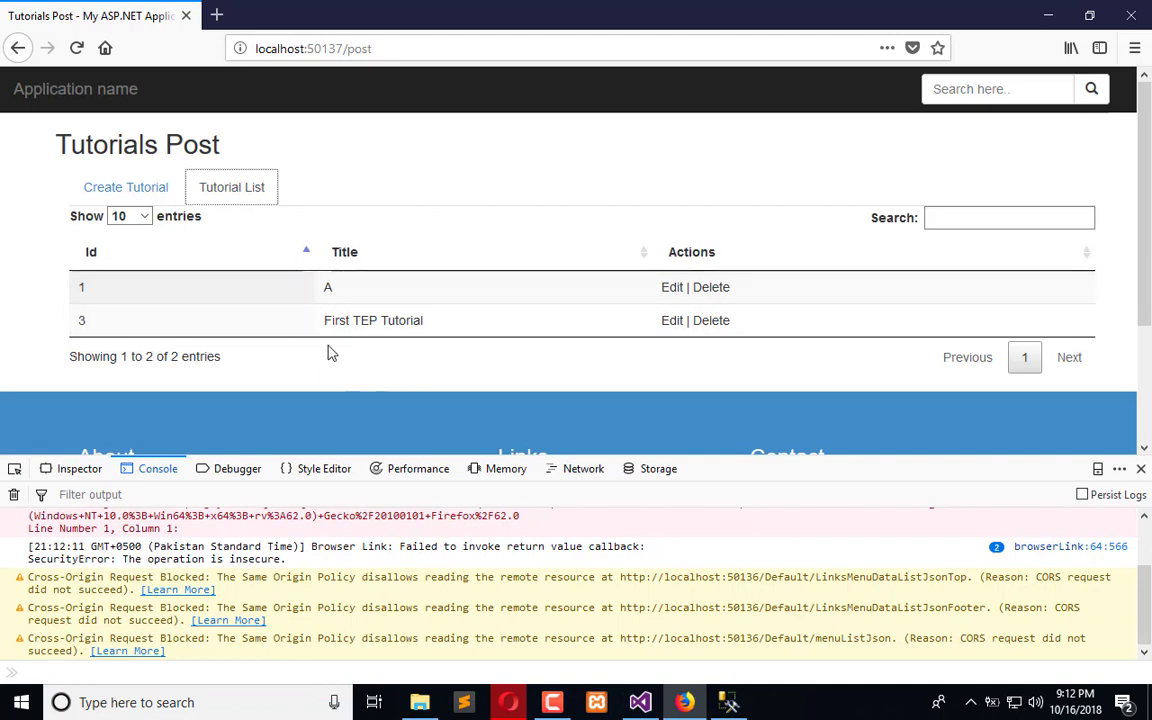